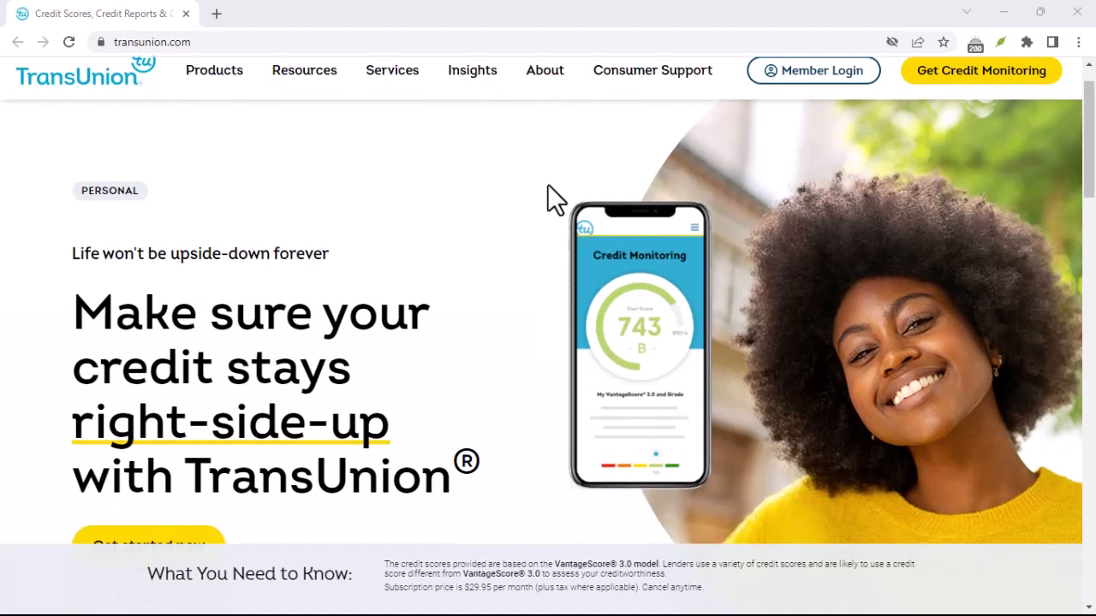
pyautogui.scroll(-3)
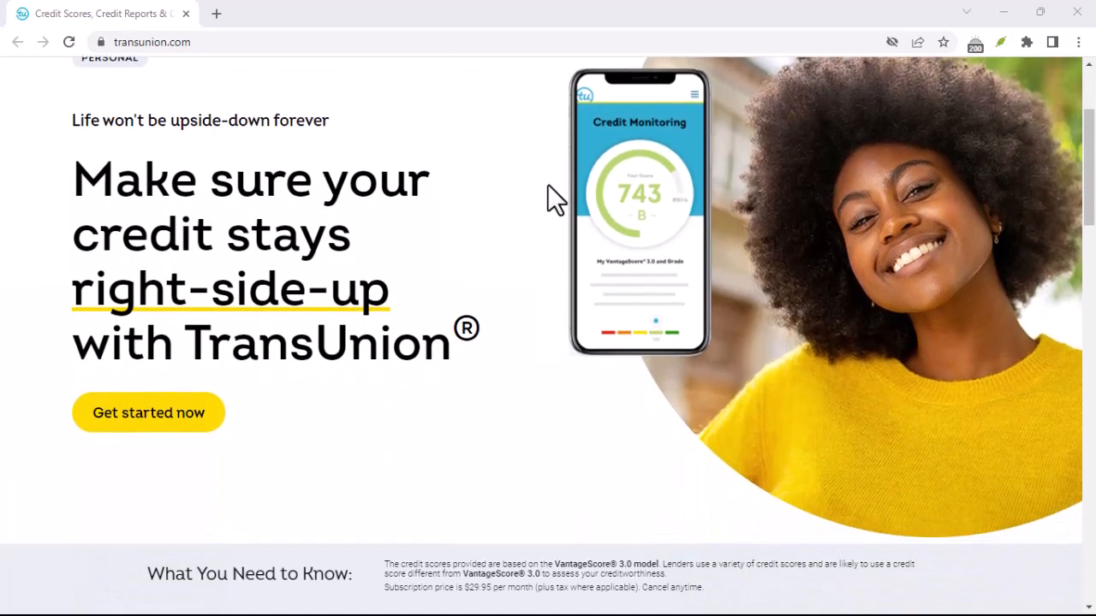
pyautogui.scroll(-3)
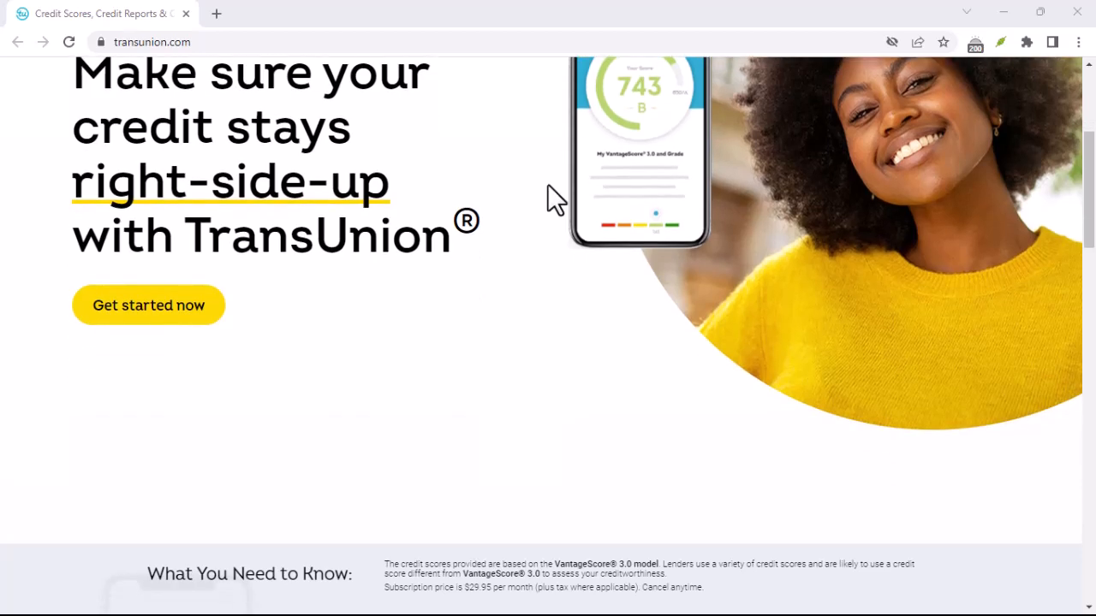
pyautogui.scroll(-3)
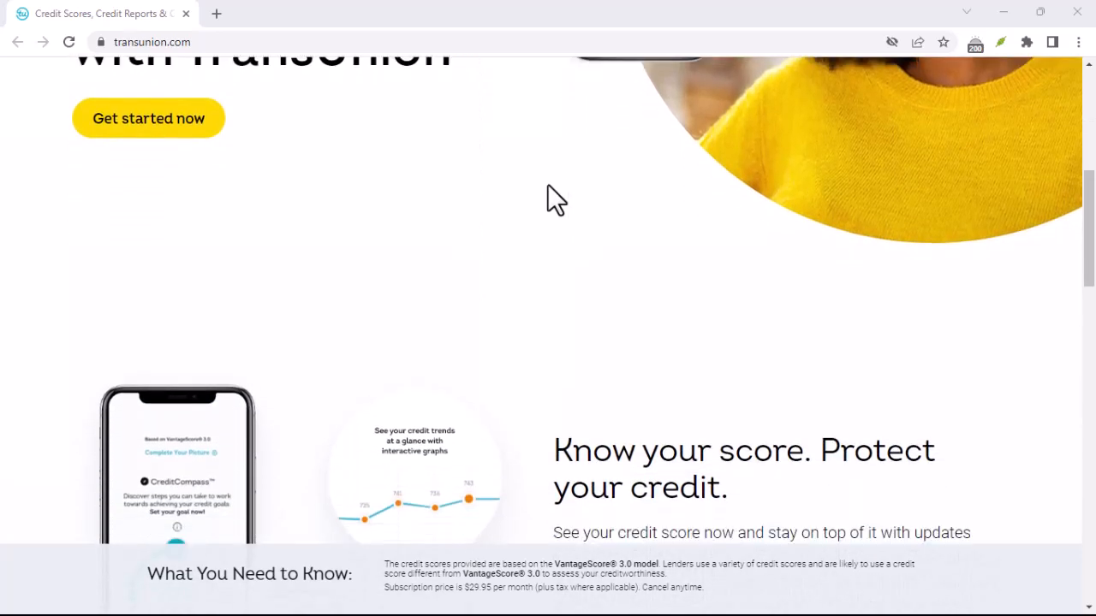
pyautogui.scroll(-3)
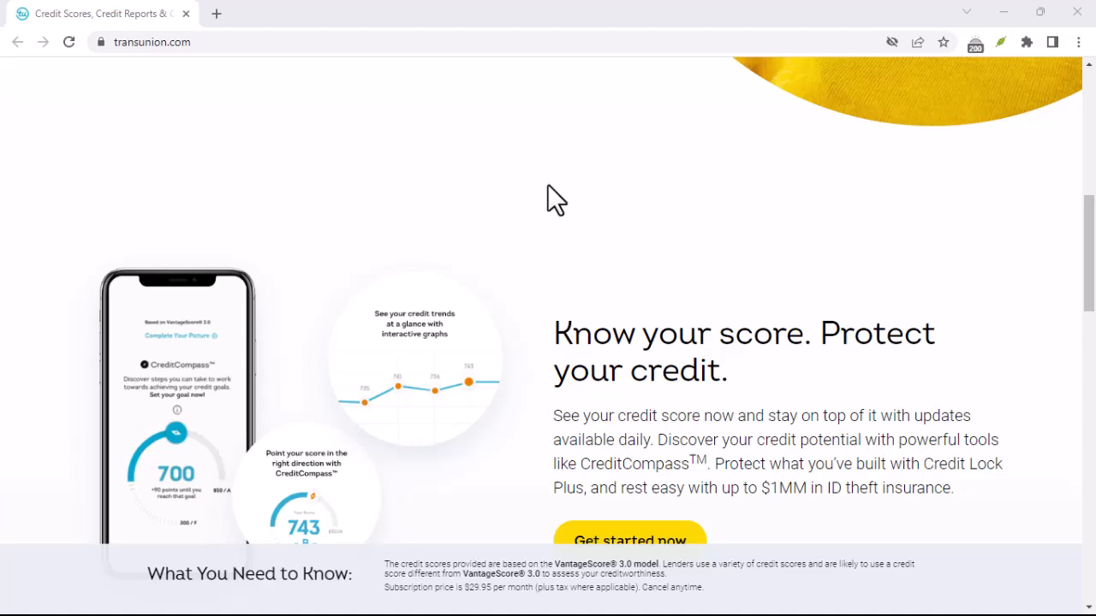
pyautogui.scroll(-3)
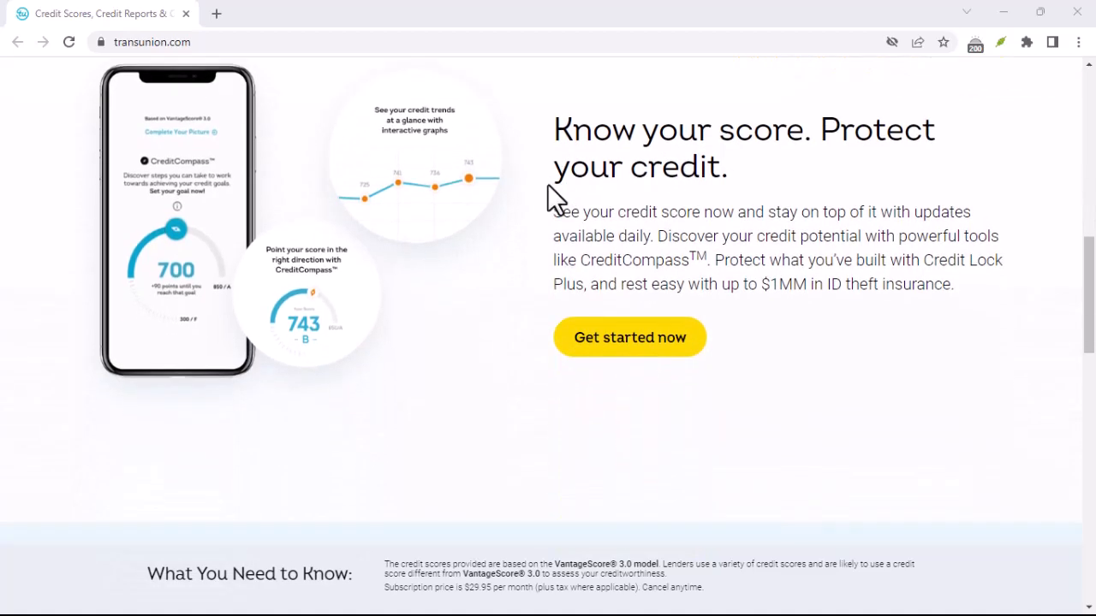
pyautogui.scroll(-3)
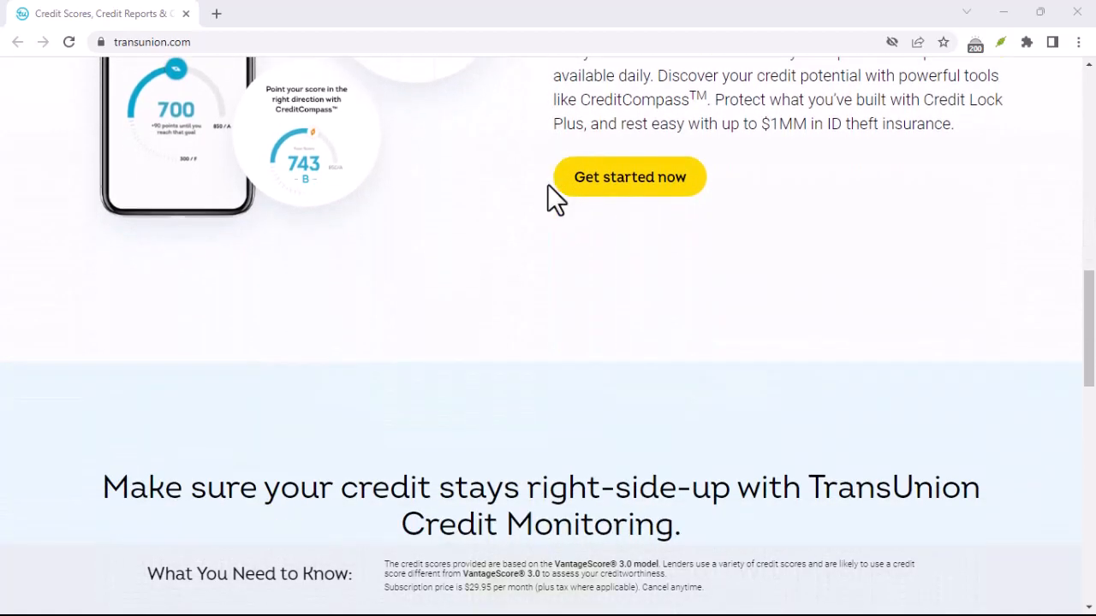
pyautogui.scroll(-3)
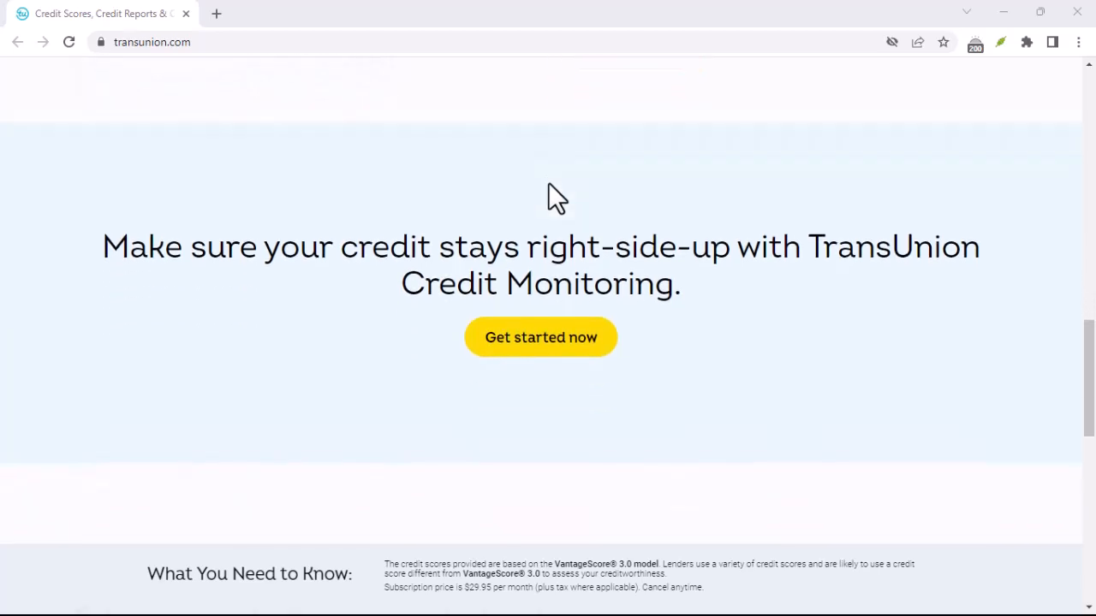
pyautogui.scroll(-3)
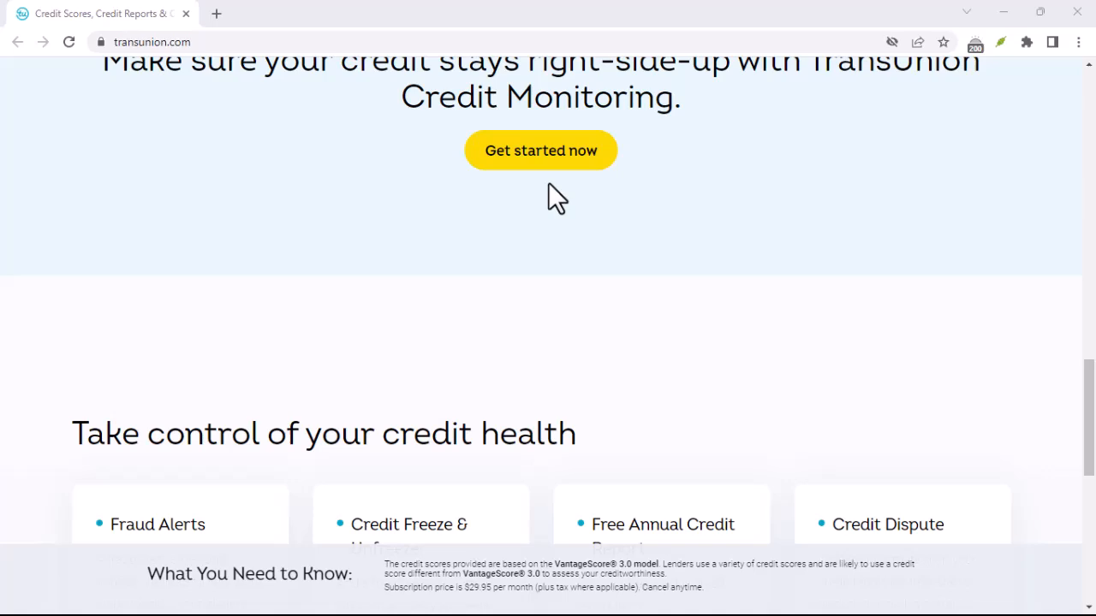
pyautogui.scroll(-3)
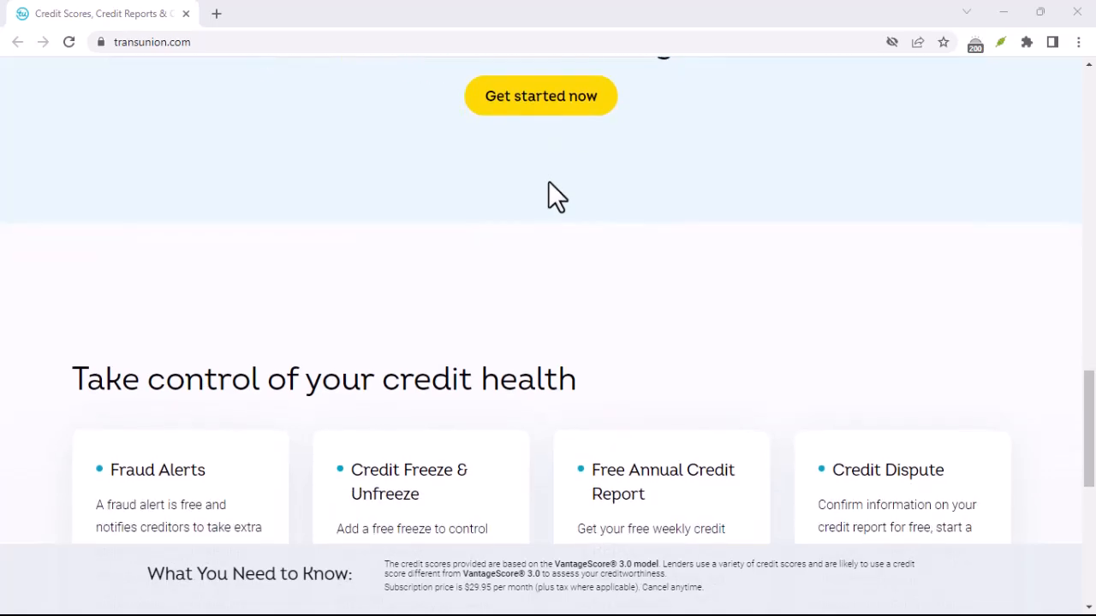
pyautogui.scroll(-3)
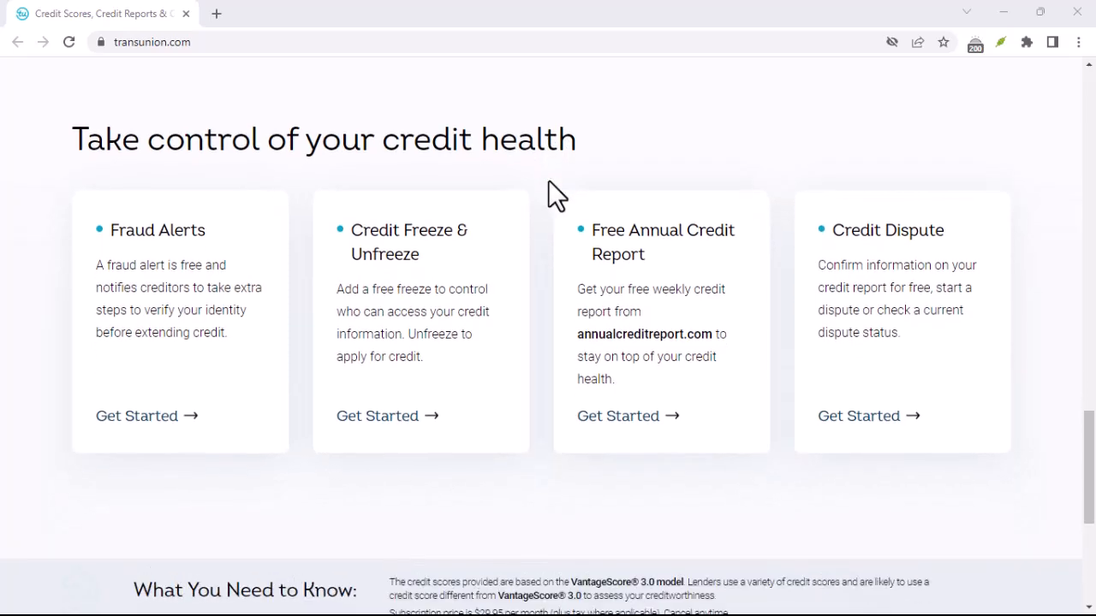
pyautogui.scroll(-3)
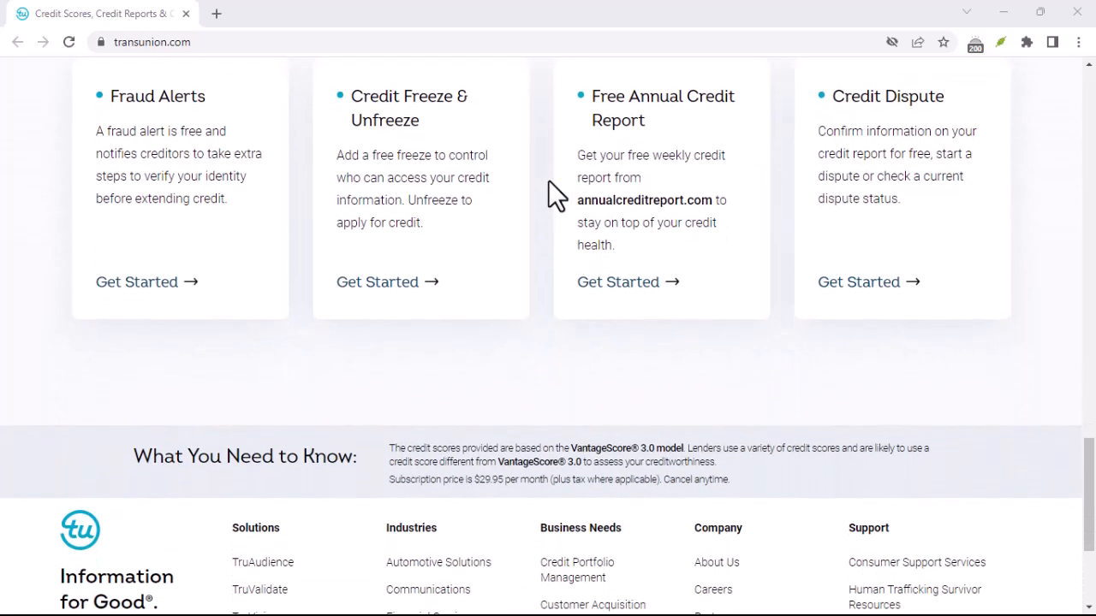
pyautogui.scroll(-3)
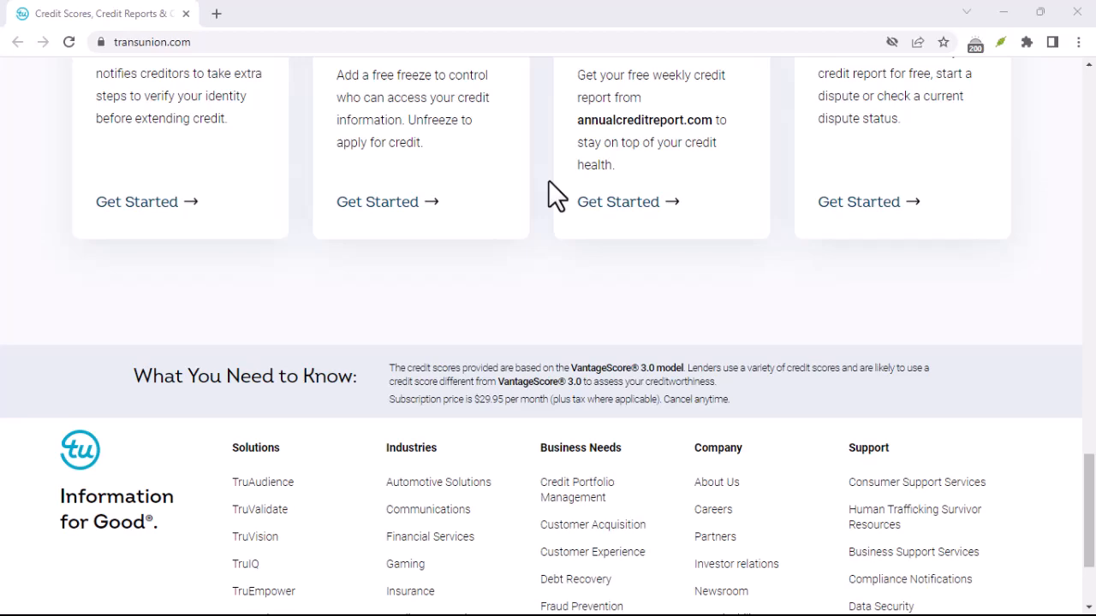
pyautogui.scroll(-3)
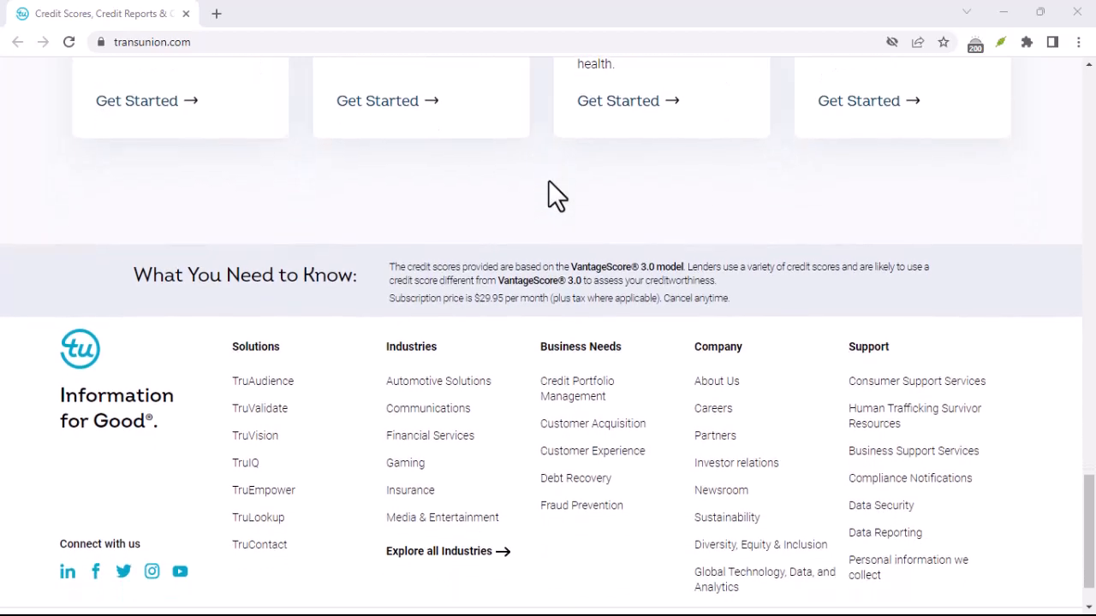
pyautogui.scroll(-3)
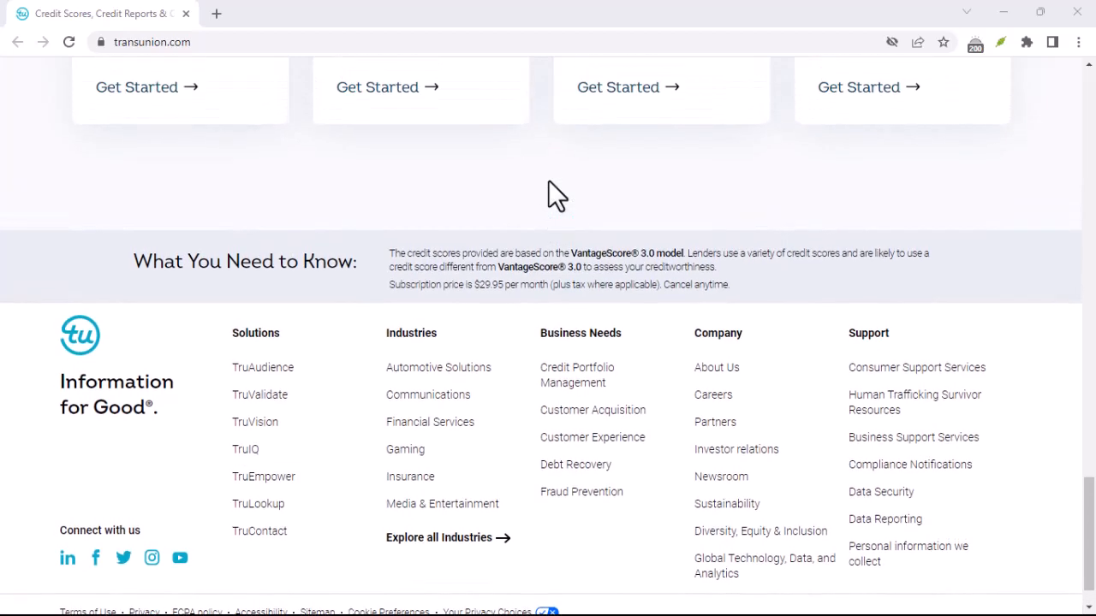
pyautogui.scroll(3)
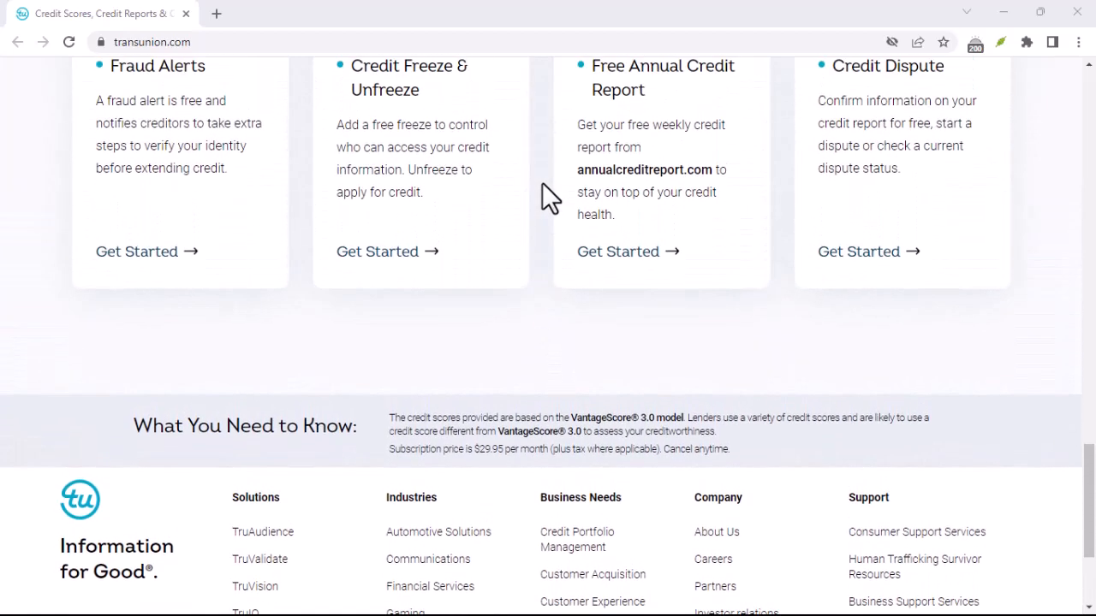
pyautogui.scroll(3)
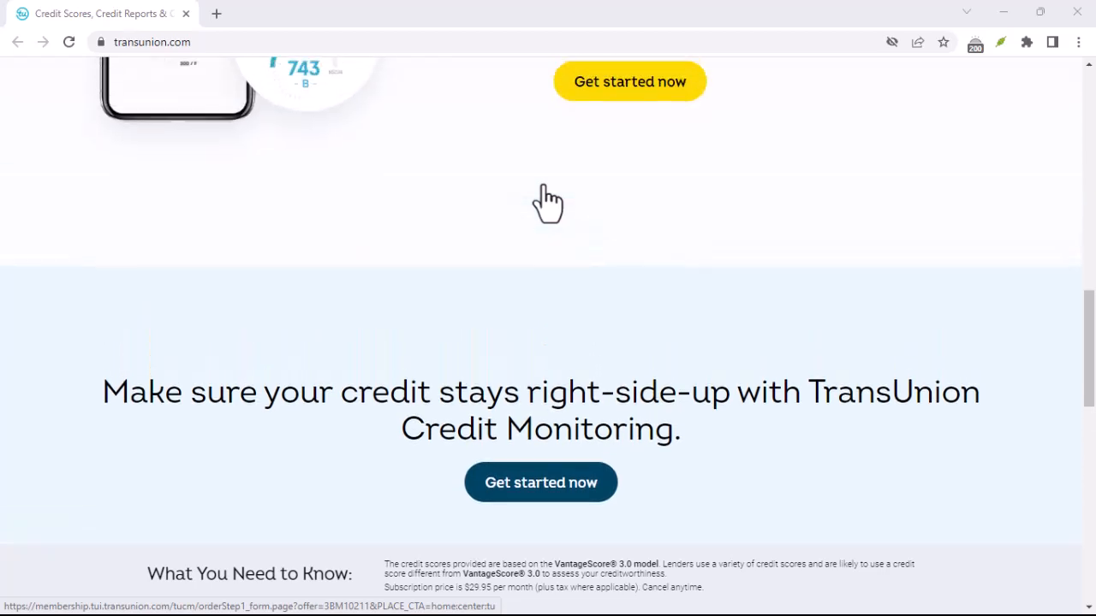
pyautogui.scroll(3)
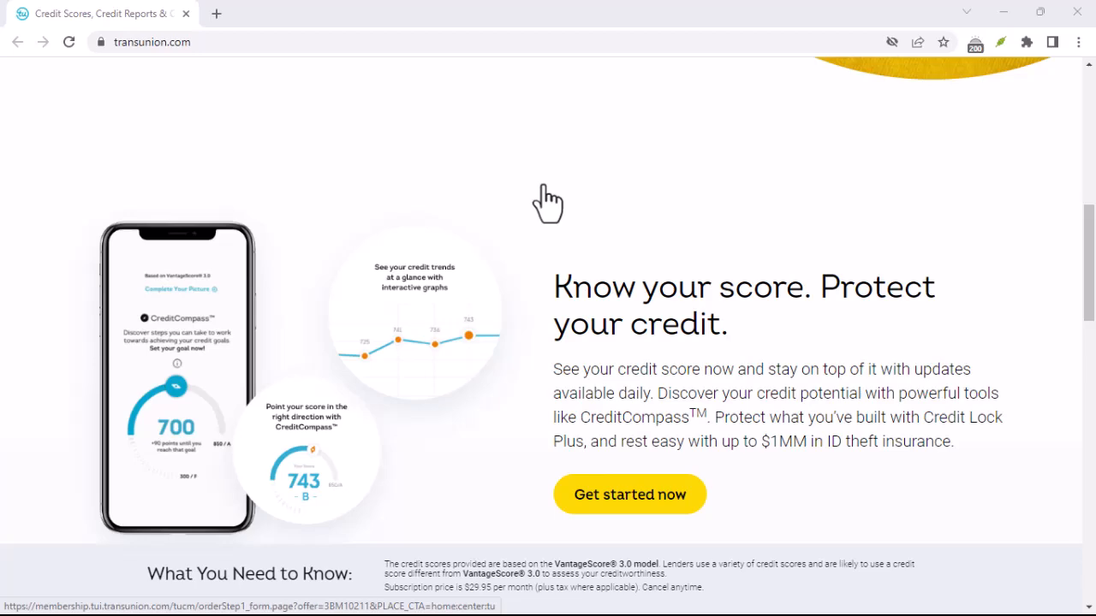
pyautogui.scroll(3)
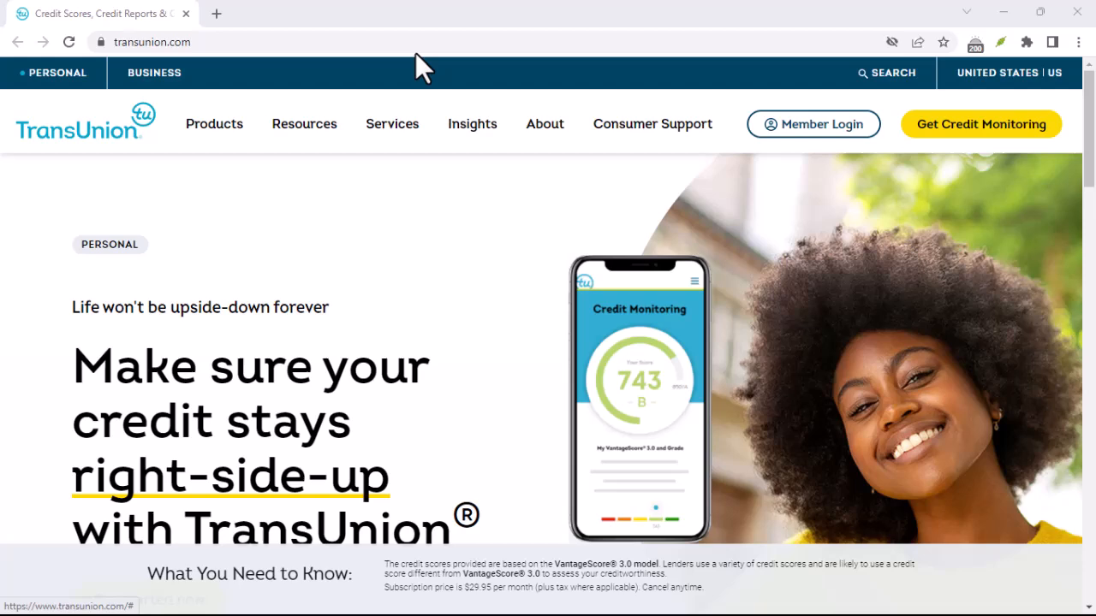
pyautogui.moveTo(557, 202)
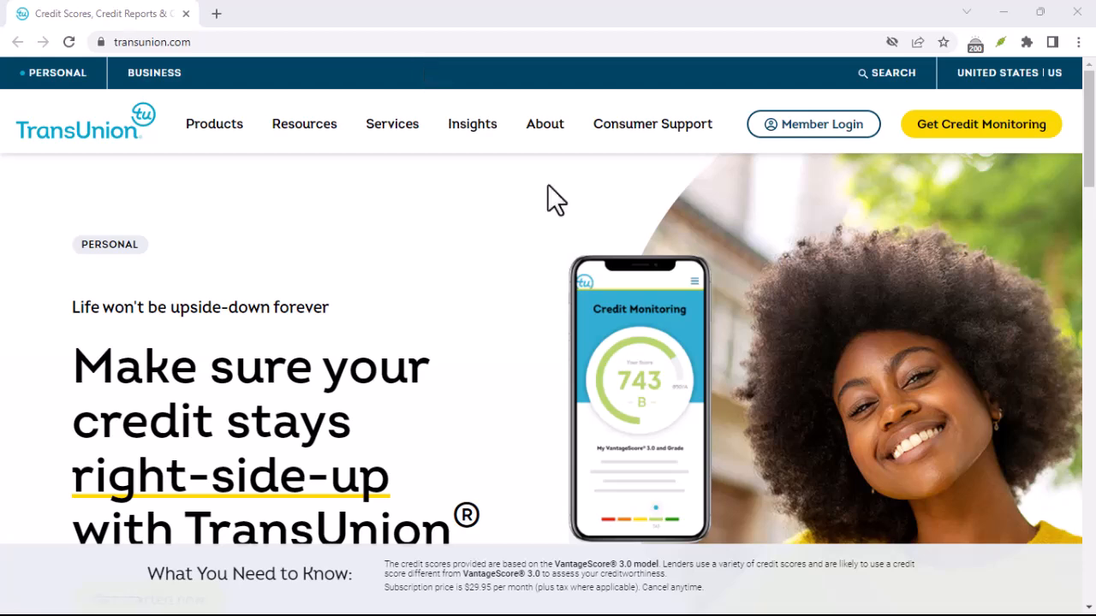
pyautogui.scroll(-3)
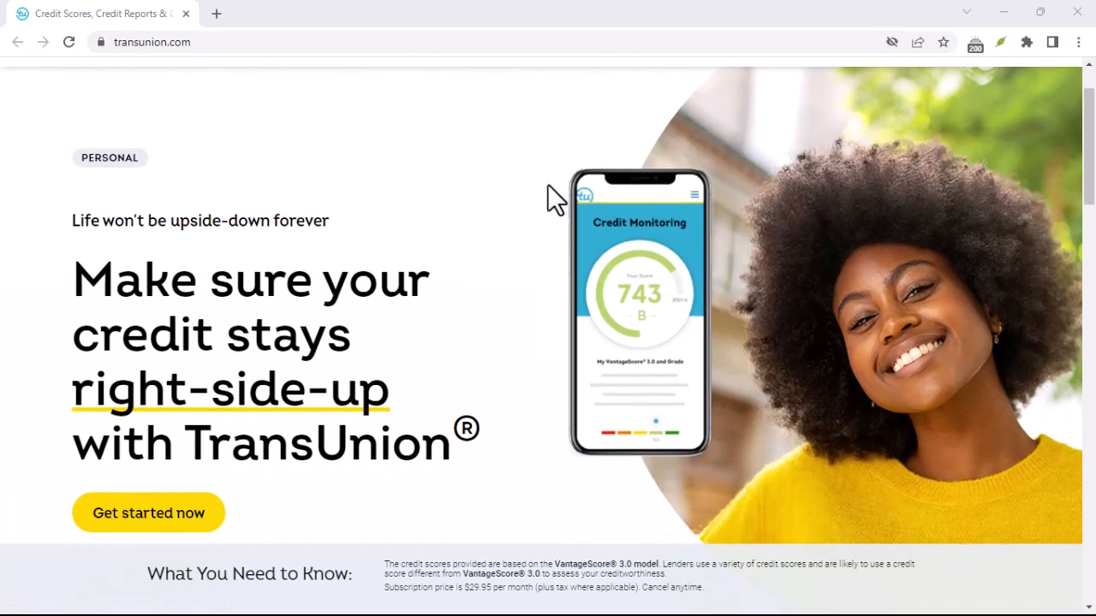
pyautogui.scroll(-3)
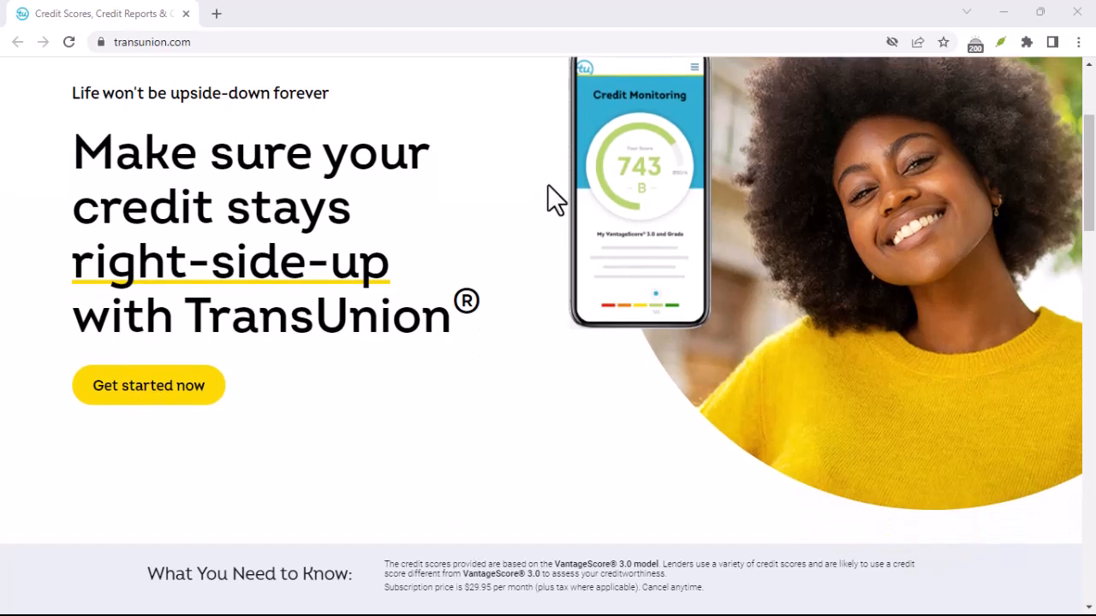
pyautogui.scroll(-3)
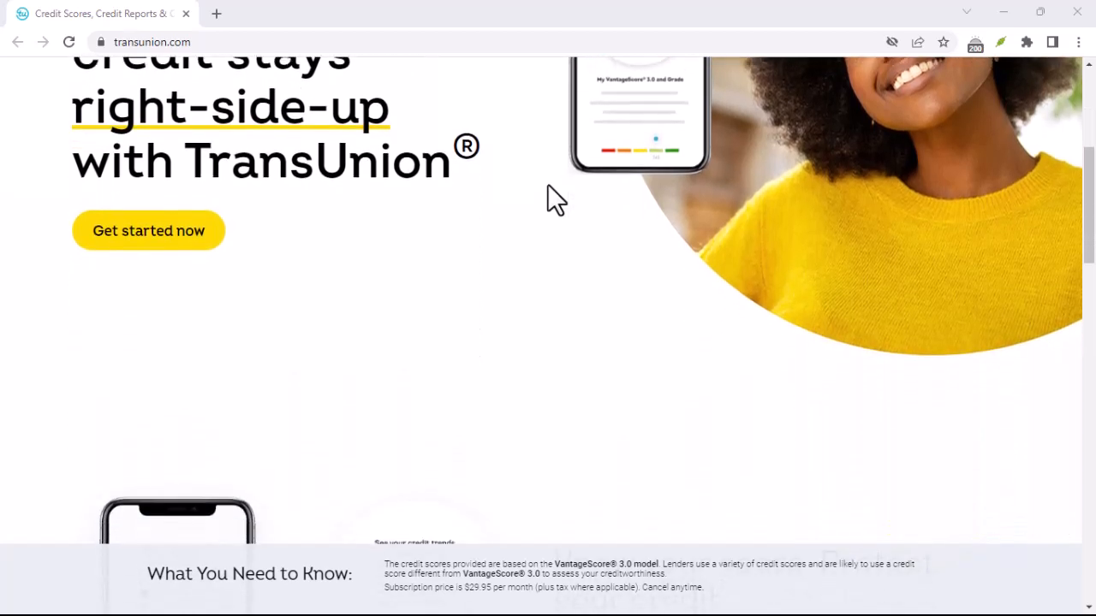
pyautogui.scroll(-3)
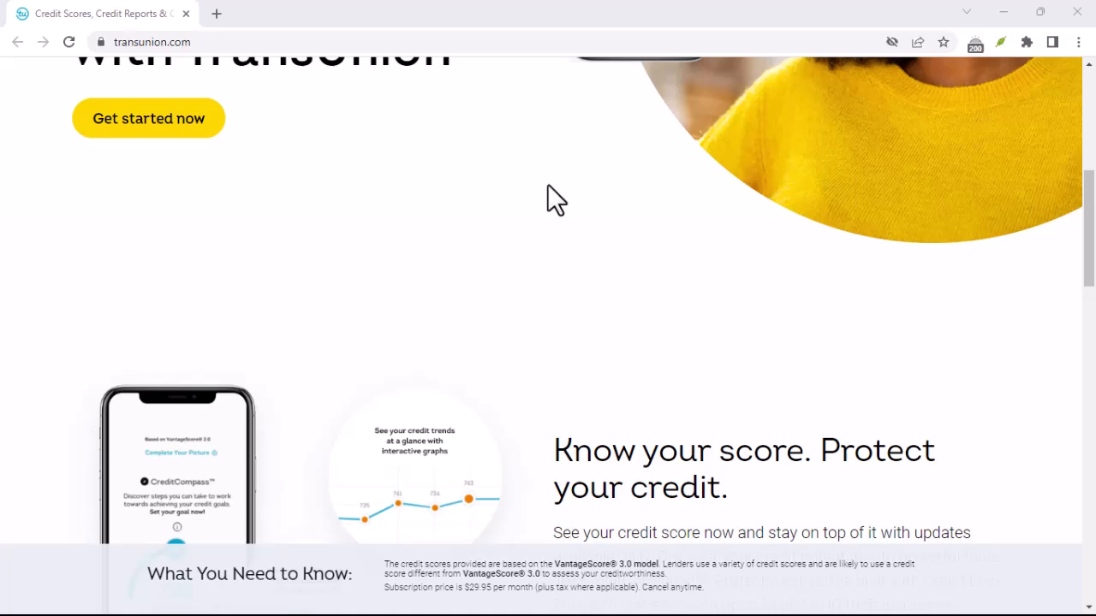
pyautogui.scroll(-3)
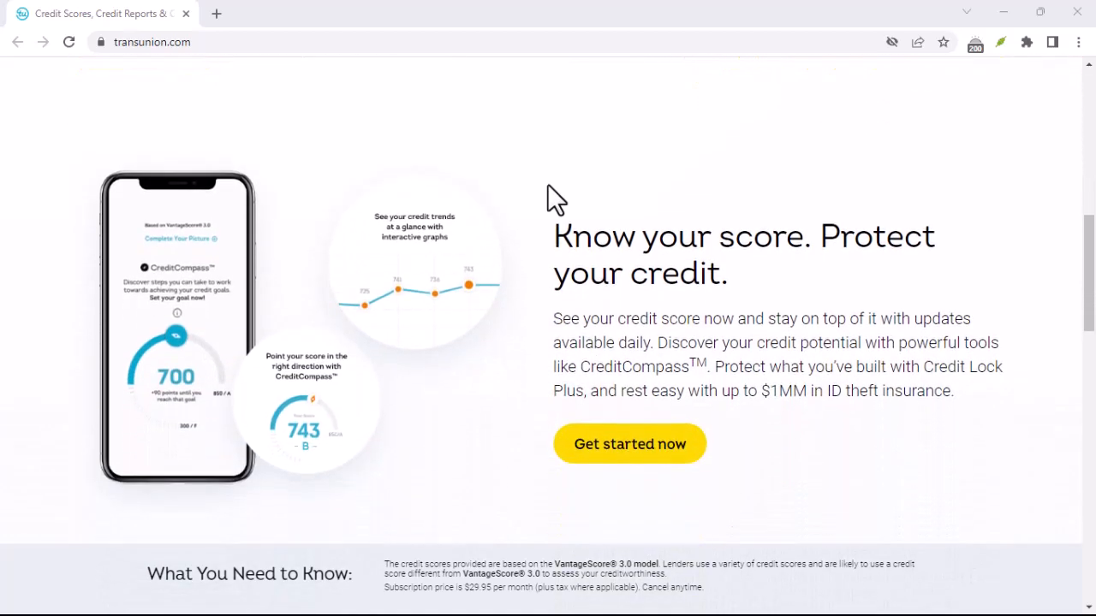
pyautogui.scroll(-3)
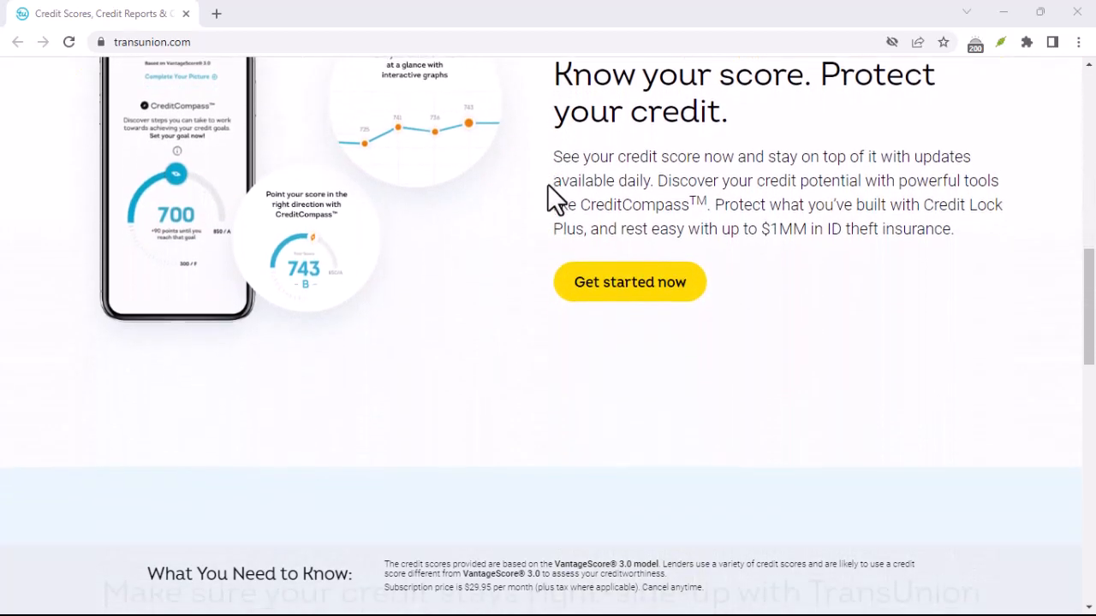
pyautogui.scroll(-3)
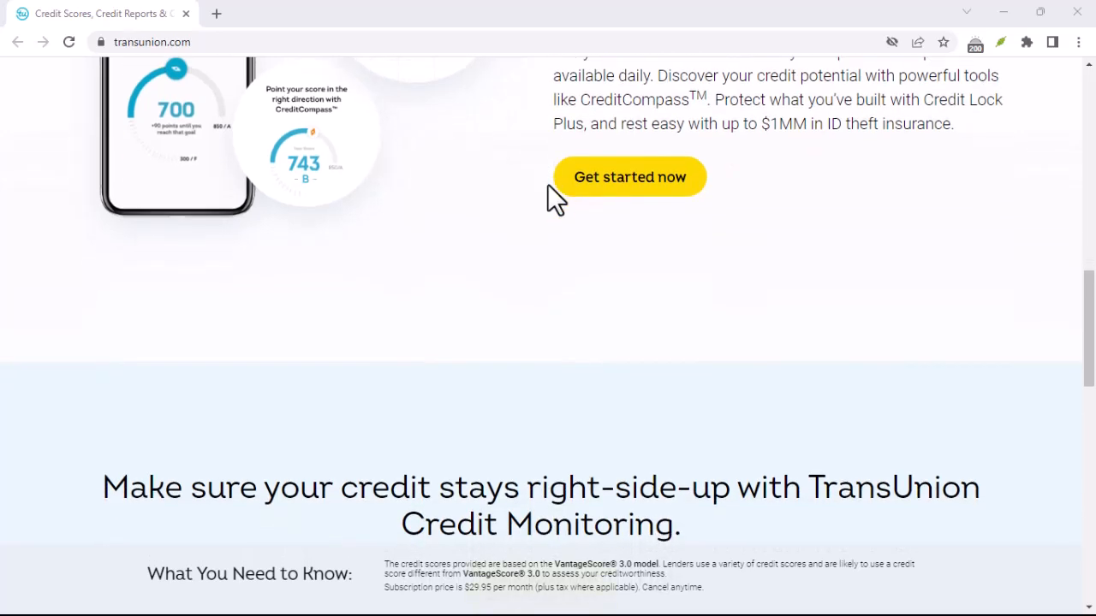
pyautogui.scroll(-3)
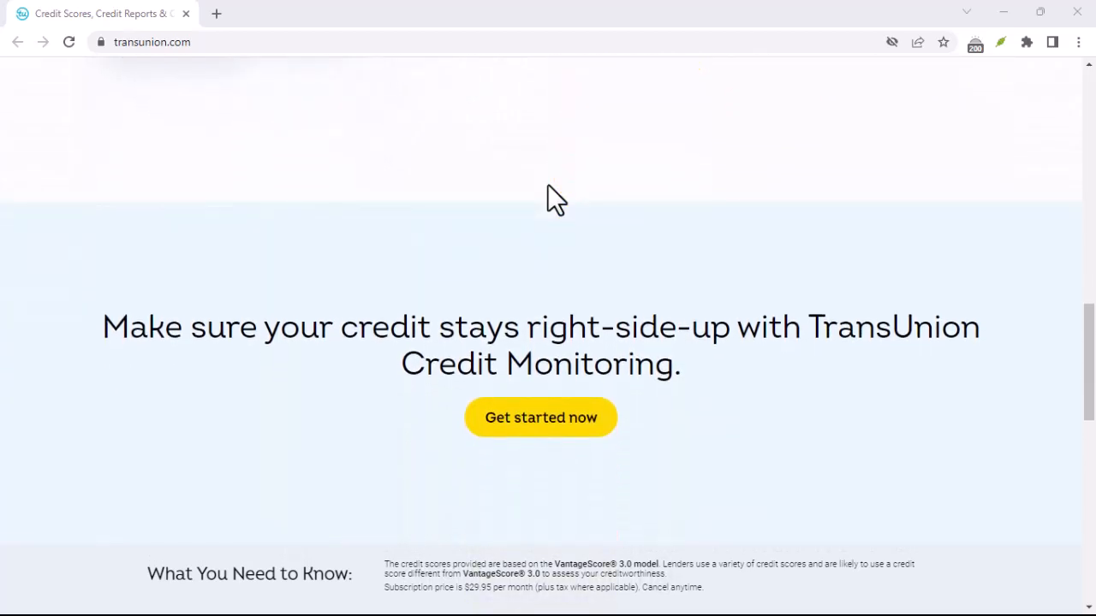
pyautogui.scroll(-3)
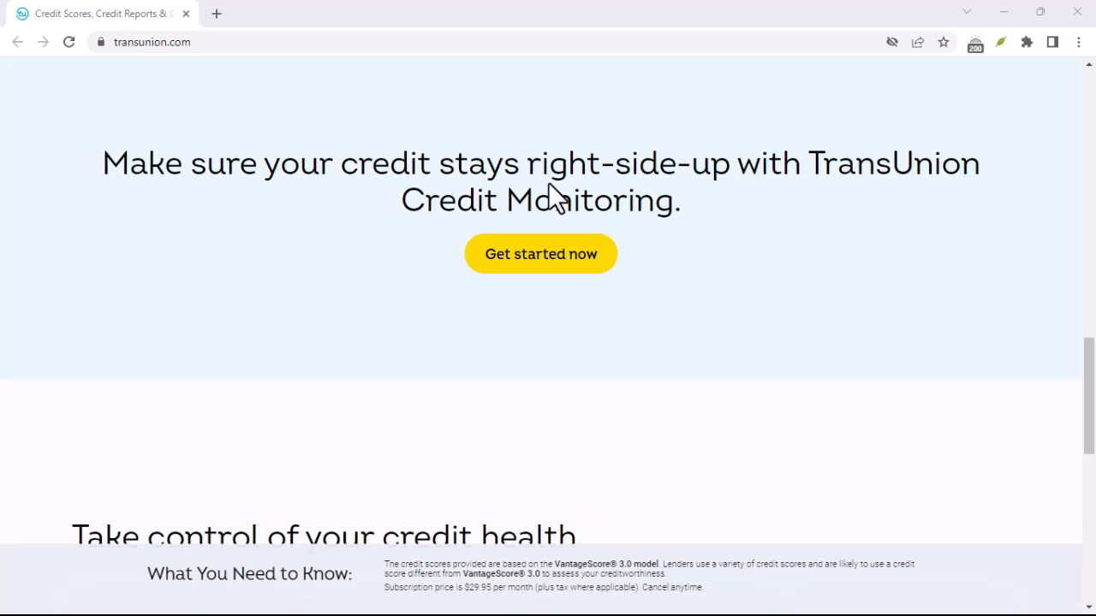
pyautogui.scroll(-3)
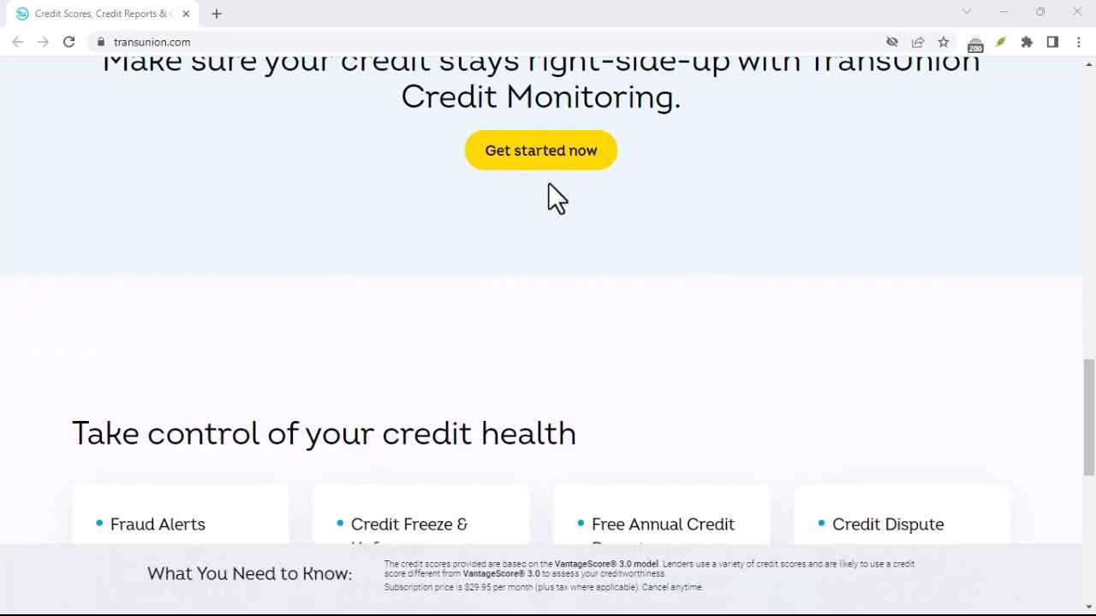
pyautogui.scroll(-3)
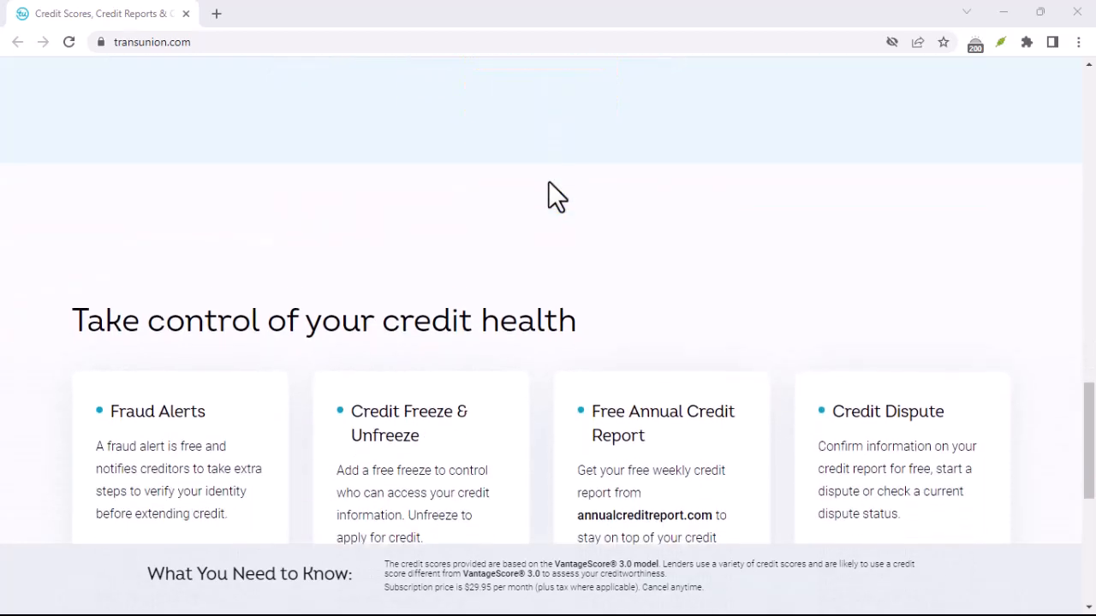
pyautogui.scroll(-3)
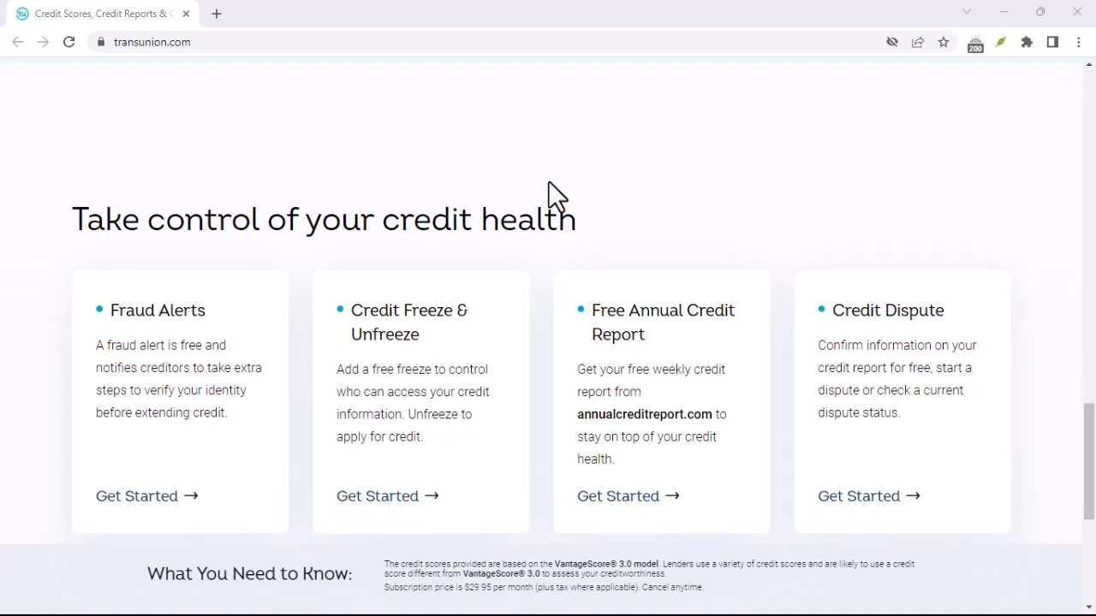
pyautogui.scroll(-3)
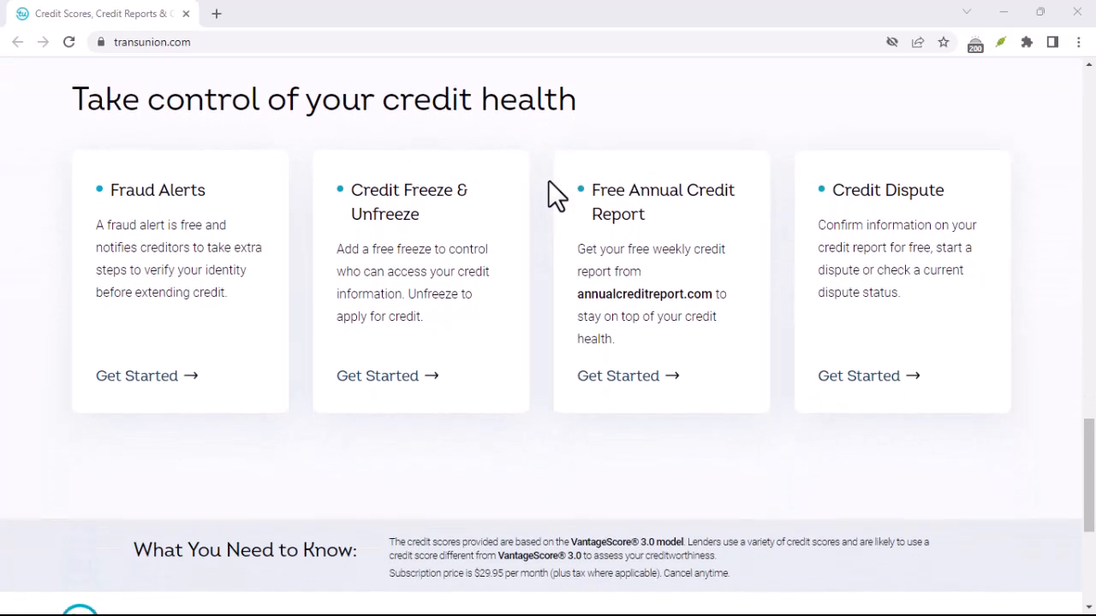
pyautogui.scroll(-3)
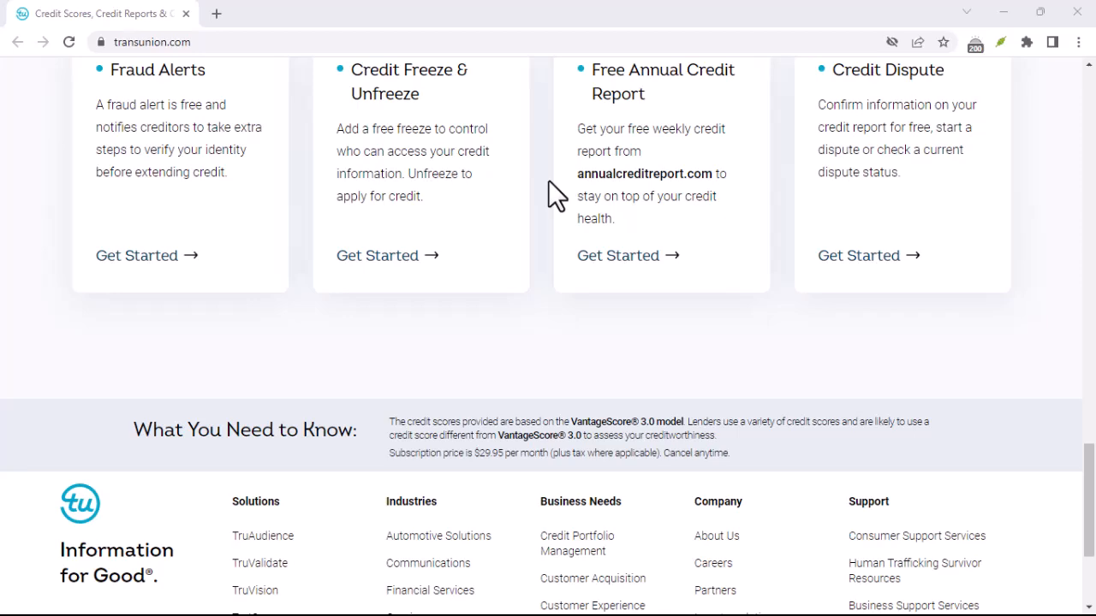
pyautogui.scroll(-3)
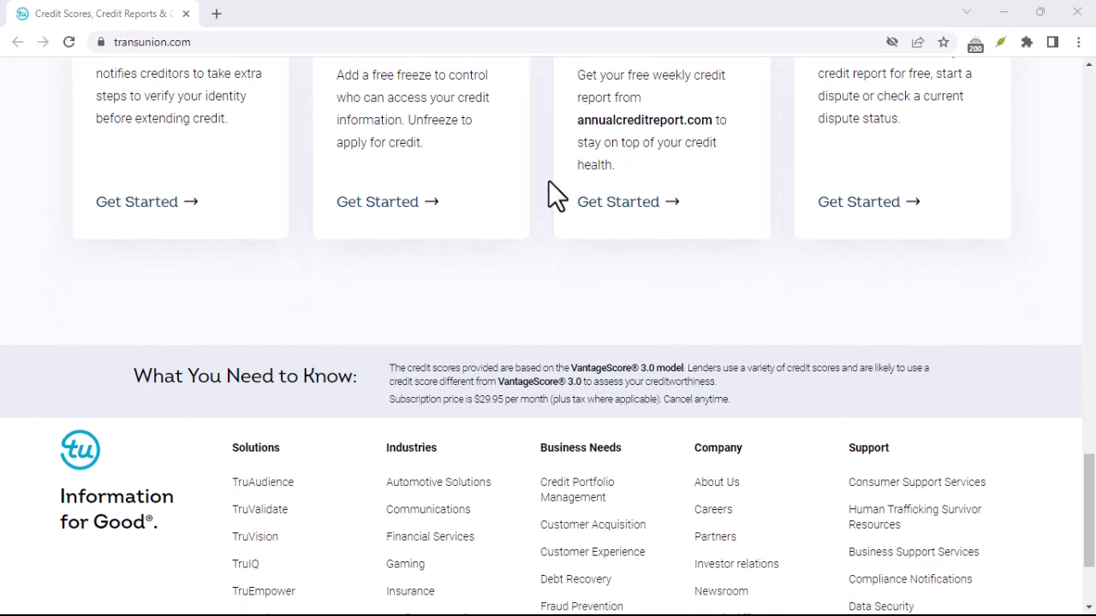
pyautogui.scroll(-3)
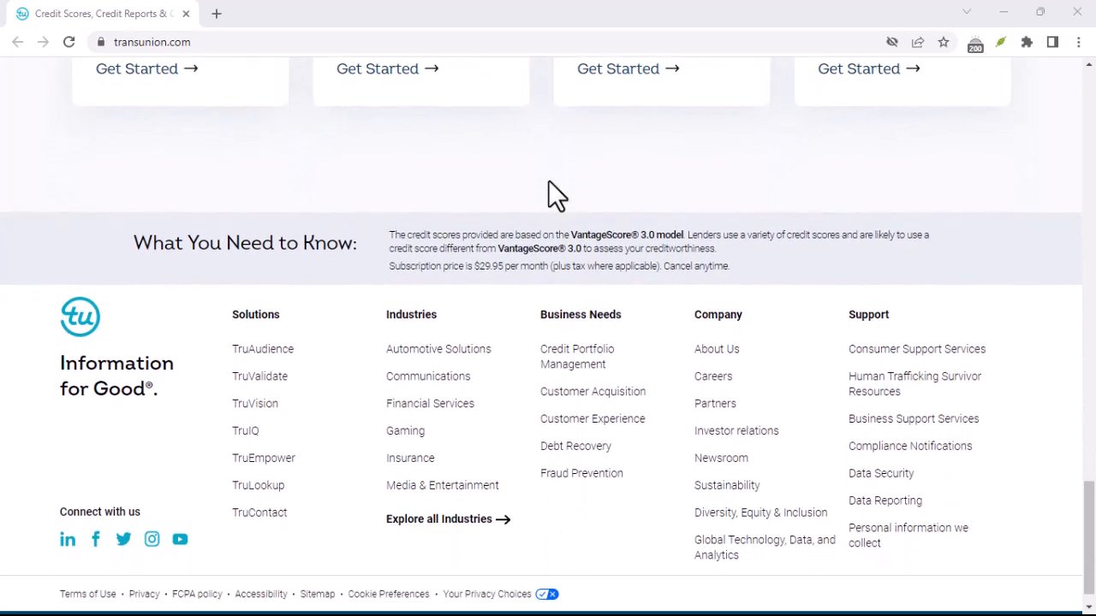
pyautogui.scroll(-3)
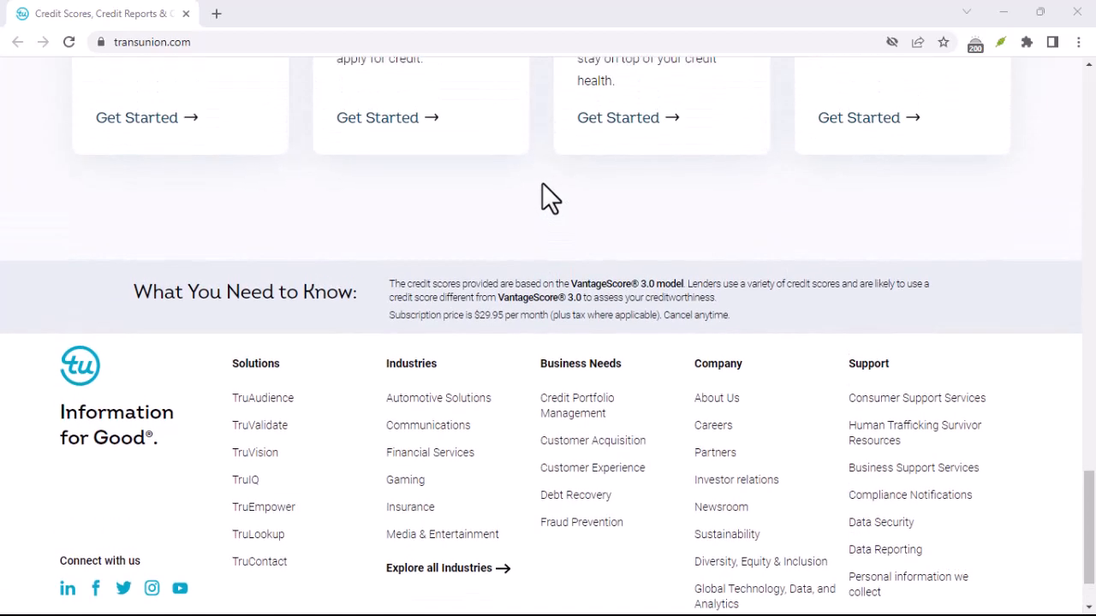
pyautogui.scroll(3)
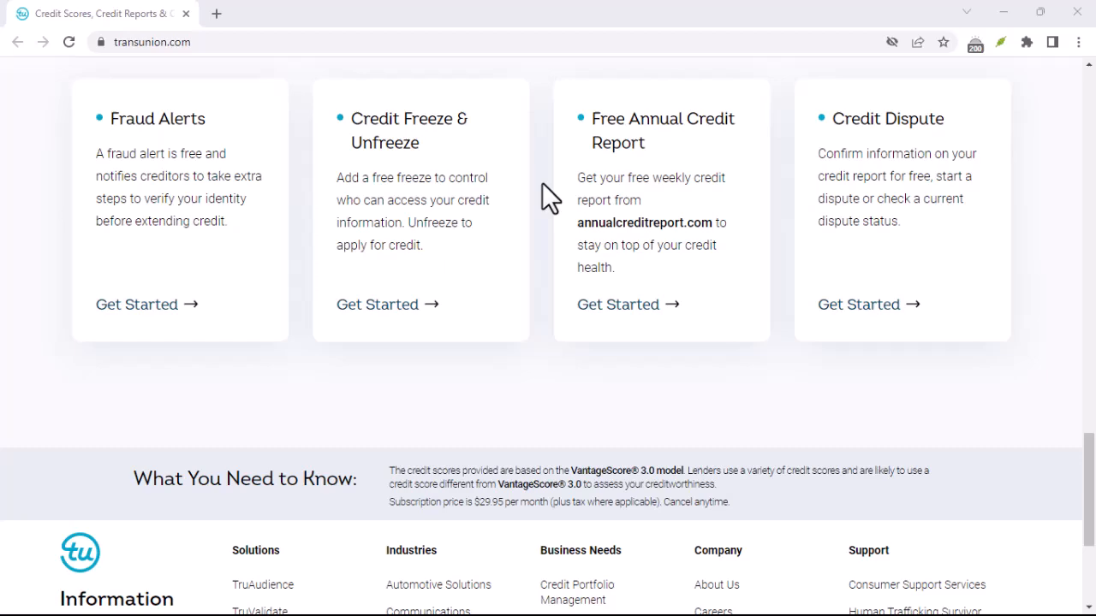
pyautogui.scroll(3)
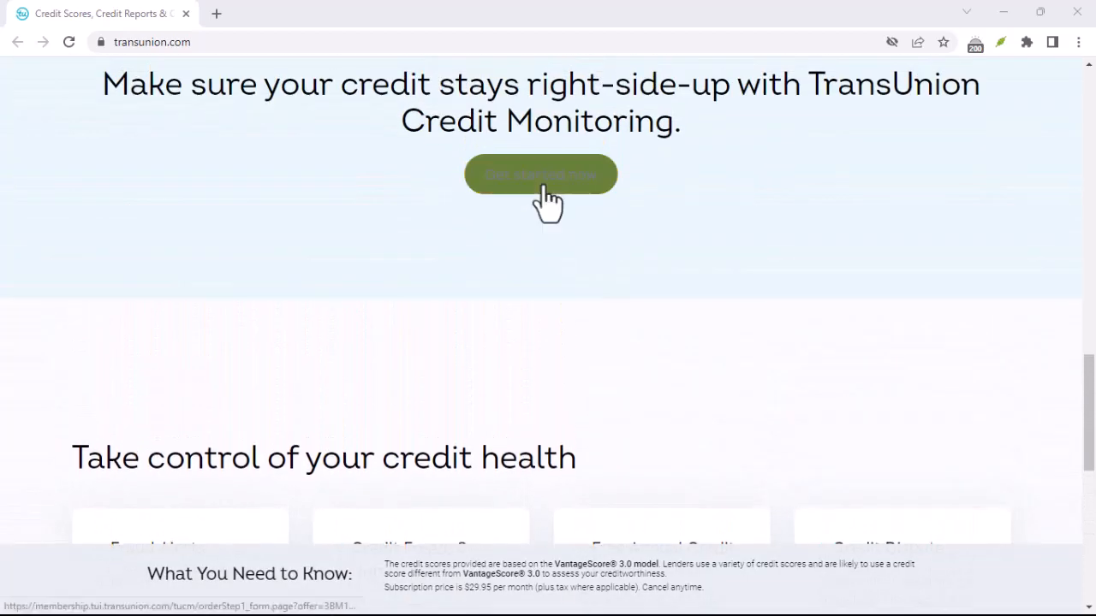
pyautogui.scroll(3)
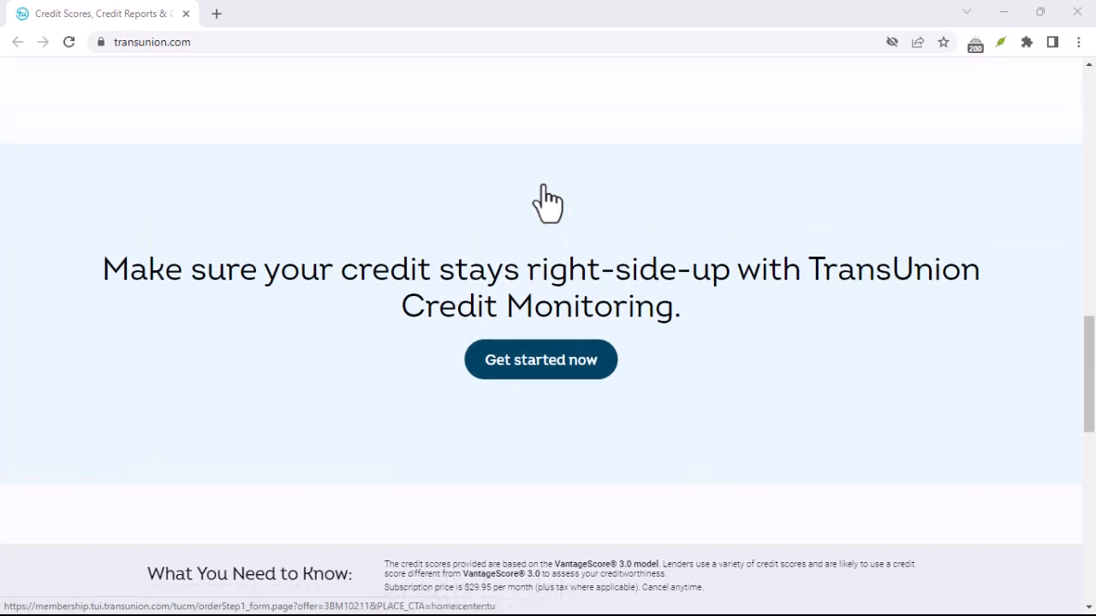
pyautogui.scroll(3)
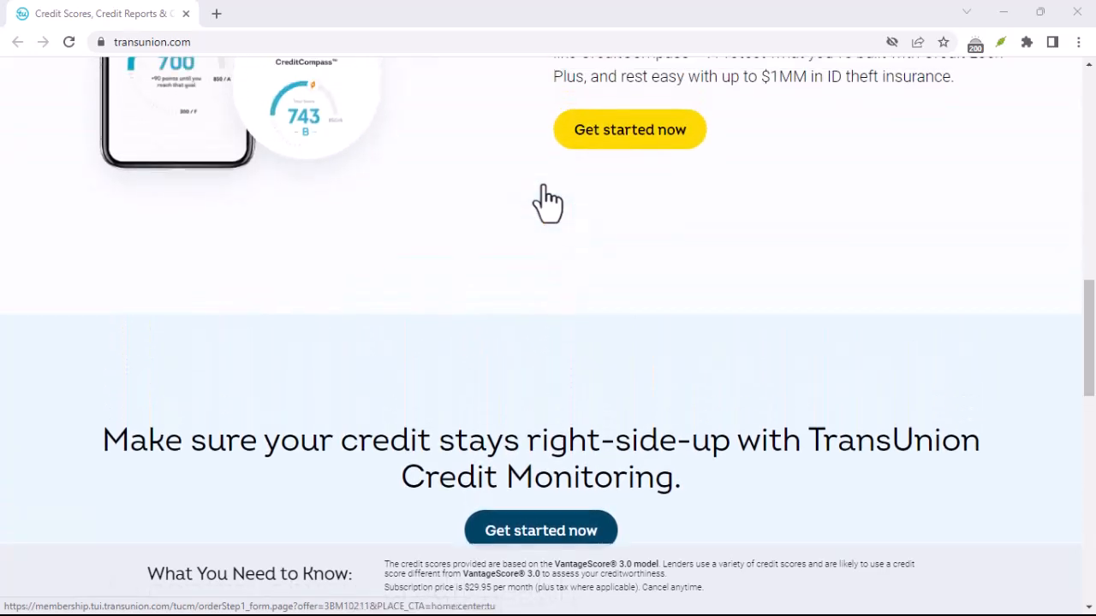
pyautogui.scroll(3)
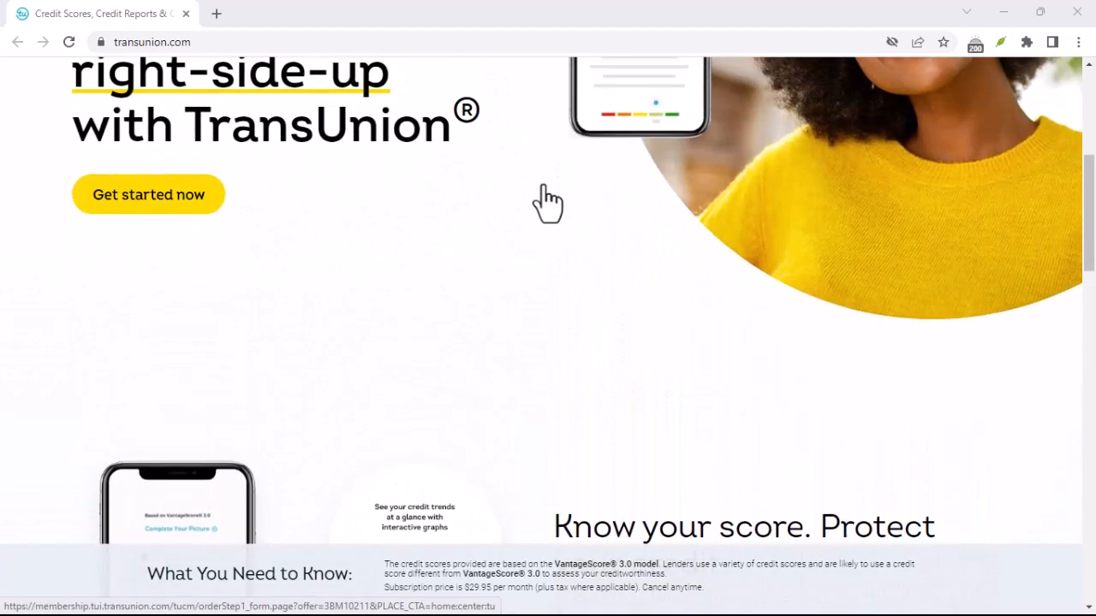
pyautogui.scroll(3)
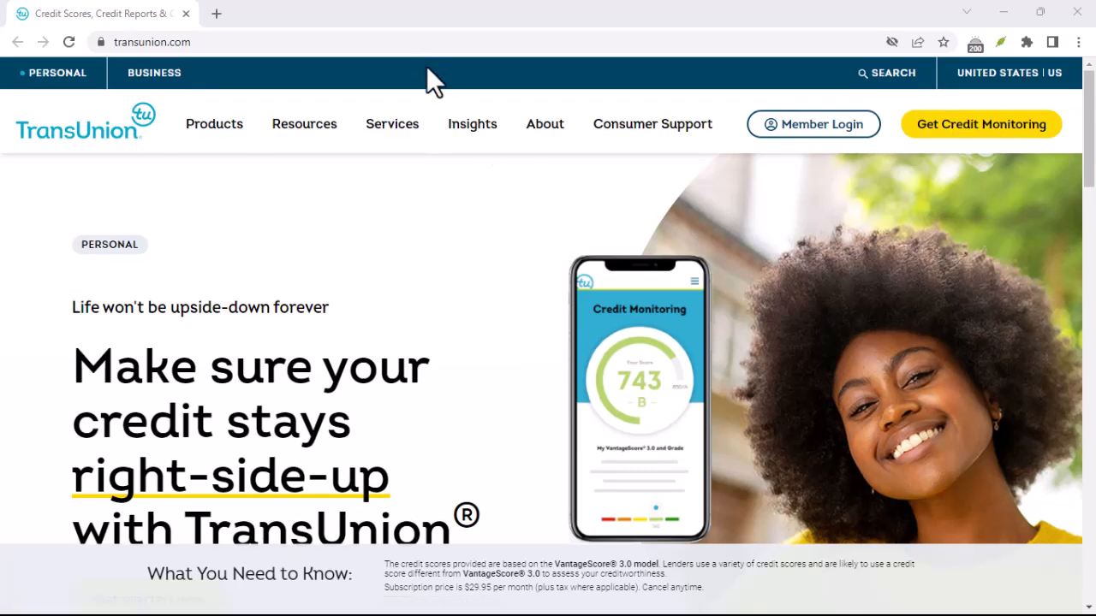
pyautogui.moveTo(555, 199)
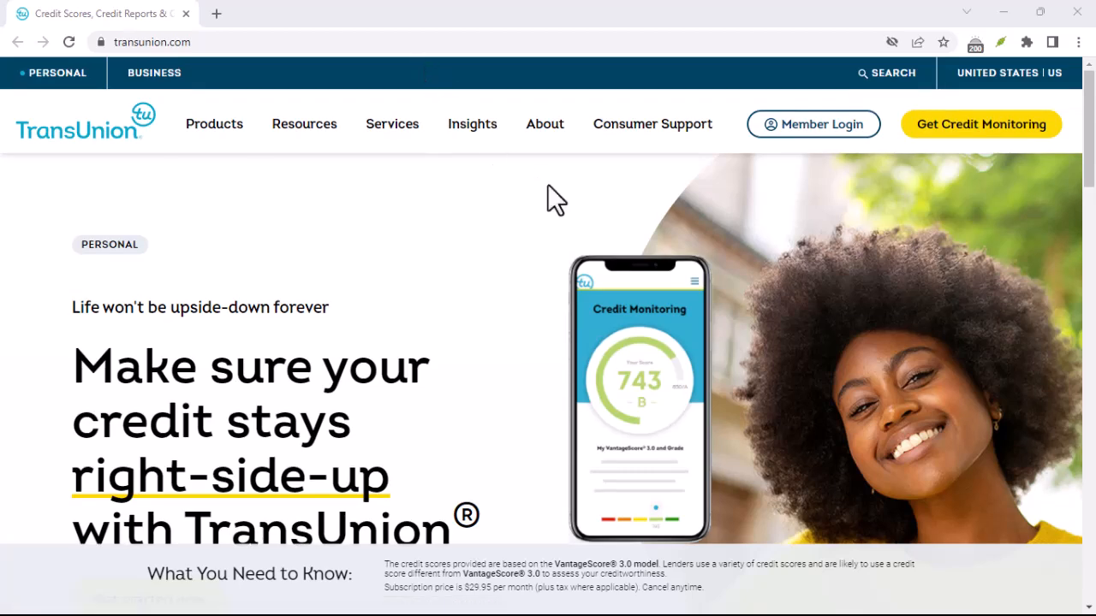
pyautogui.scroll(-3)
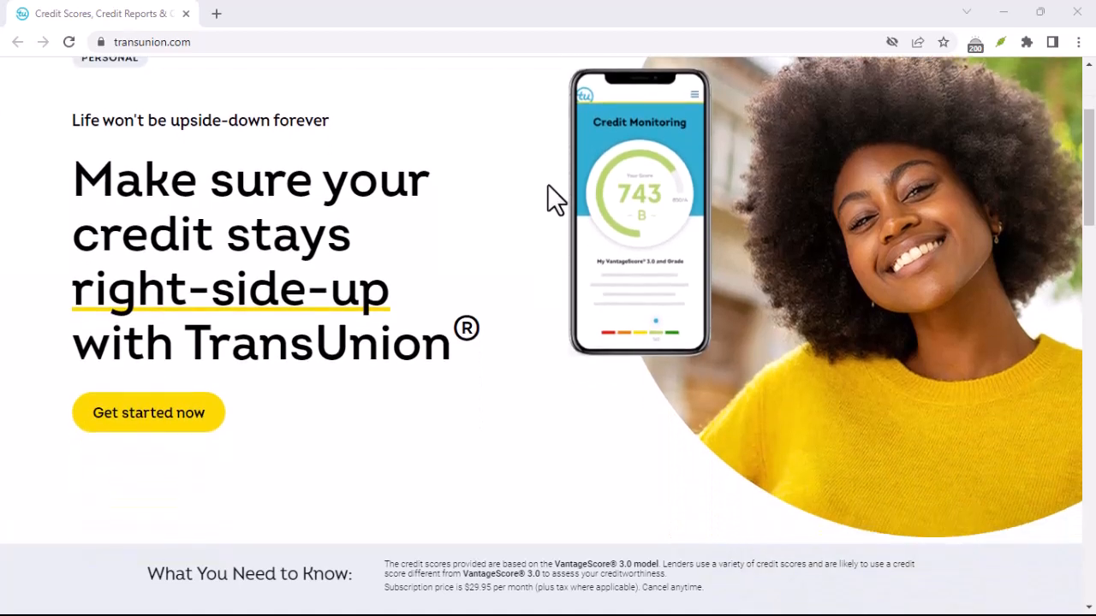
pyautogui.scroll(-3)
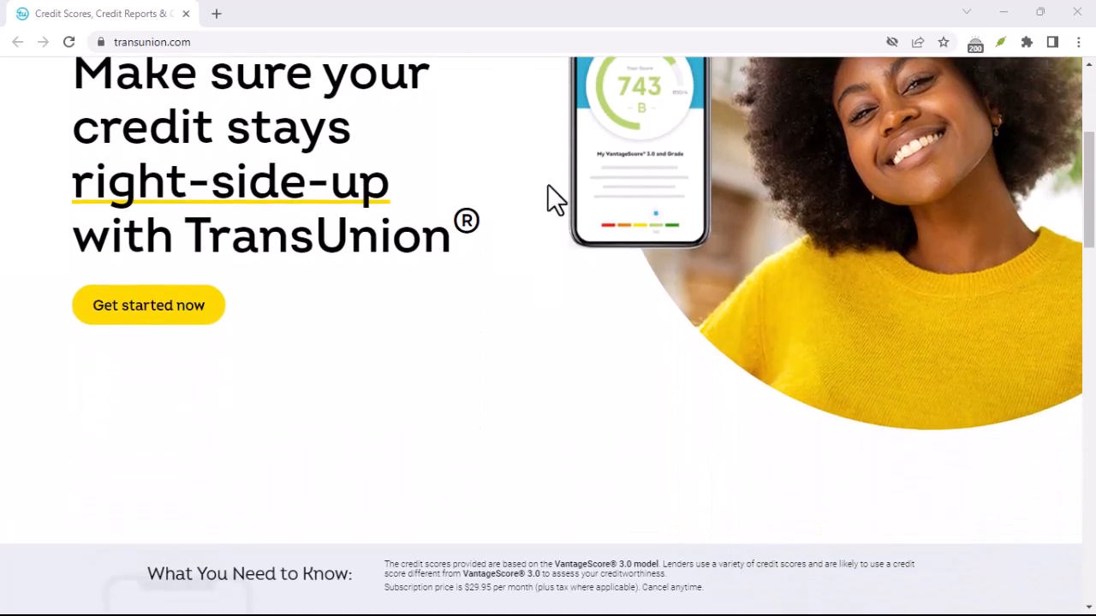
pyautogui.scroll(-3)
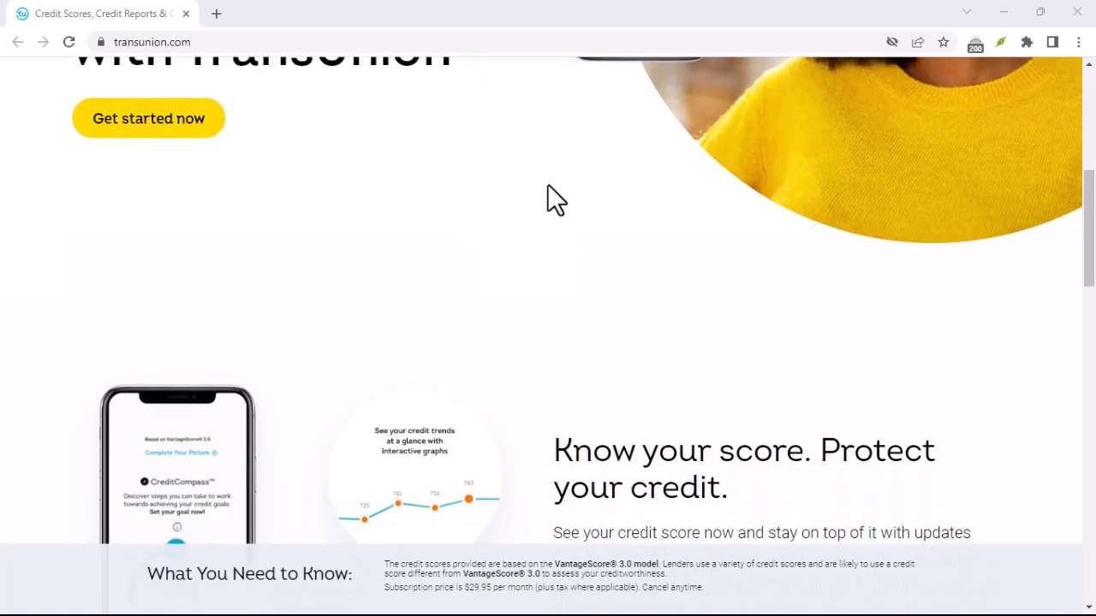
pyautogui.scroll(-3)
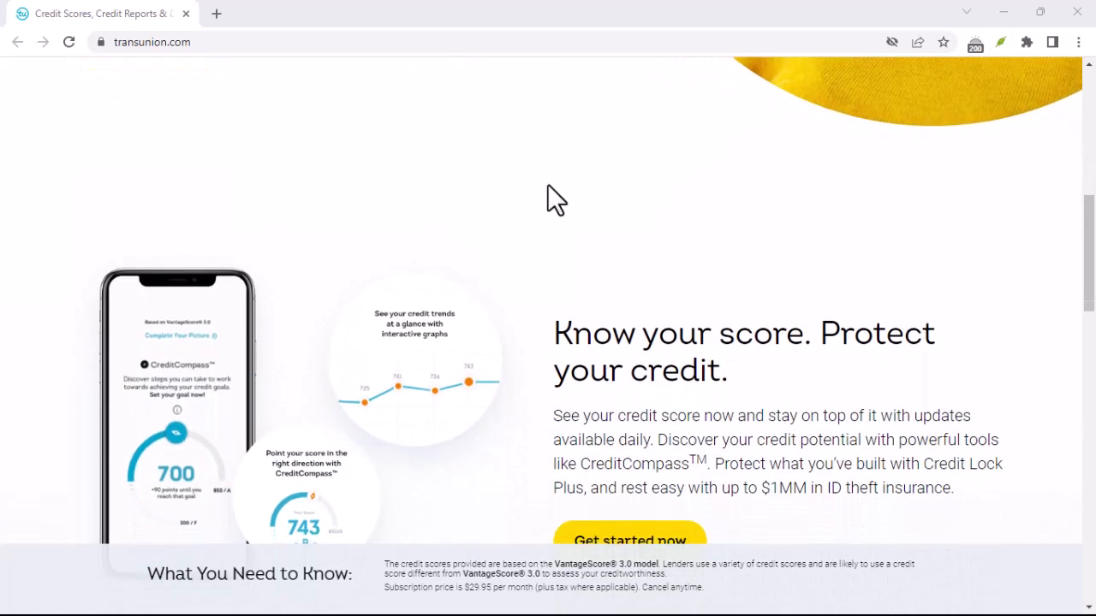
pyautogui.scroll(-3)
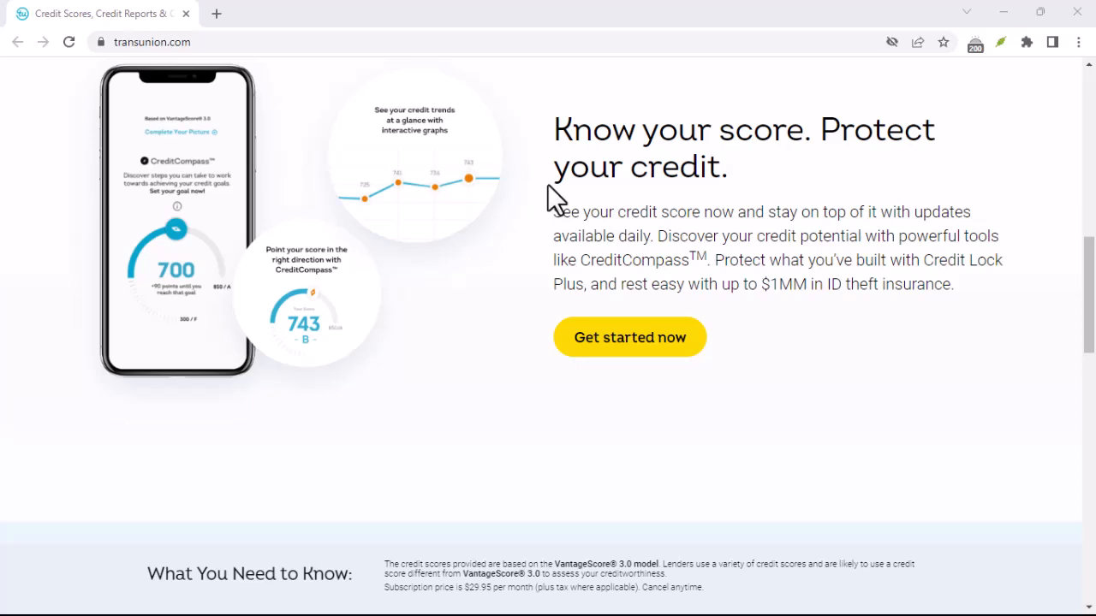
pyautogui.scroll(-3)
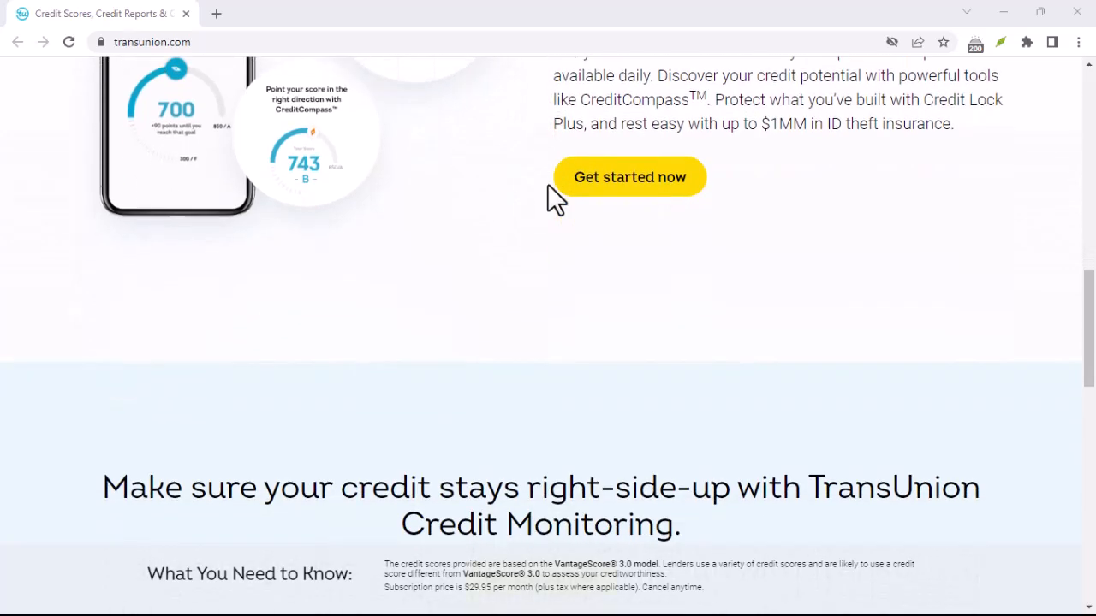
pyautogui.scroll(-3)
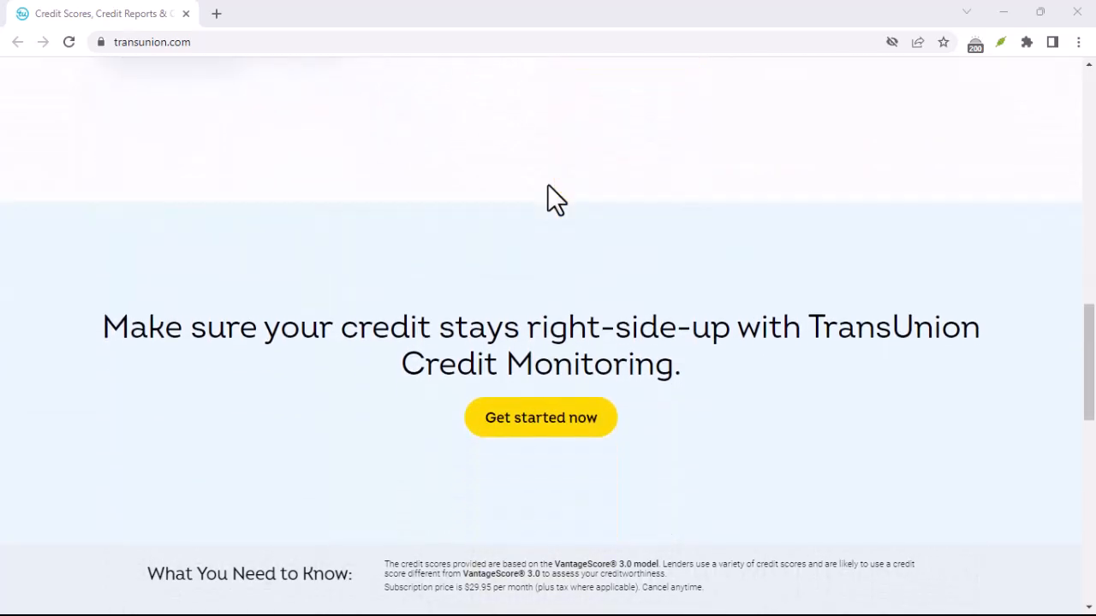
pyautogui.scroll(3)
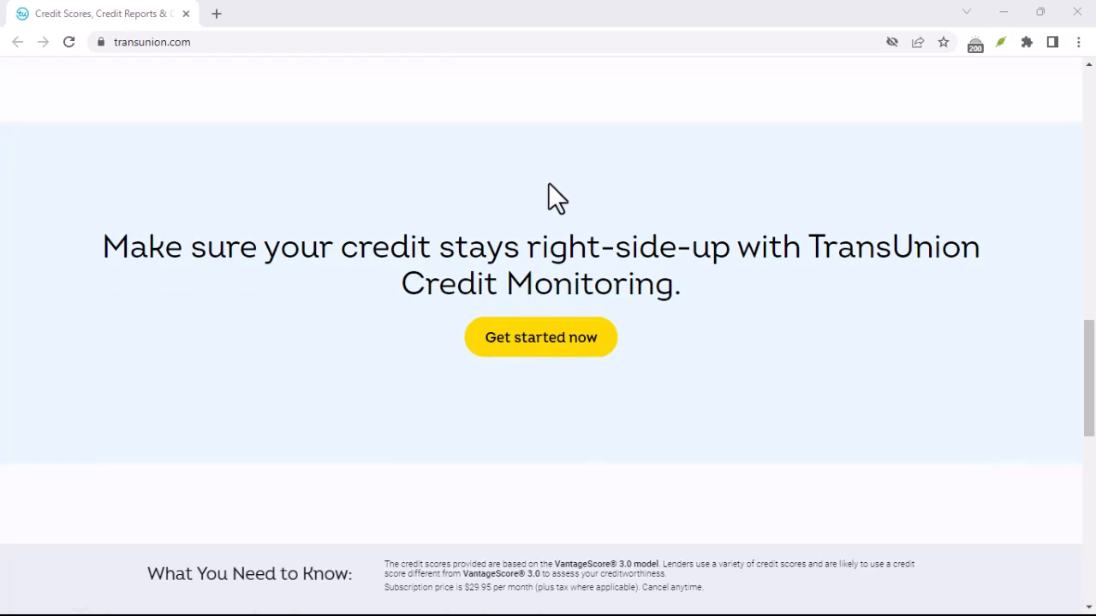
pyautogui.scroll(-3)
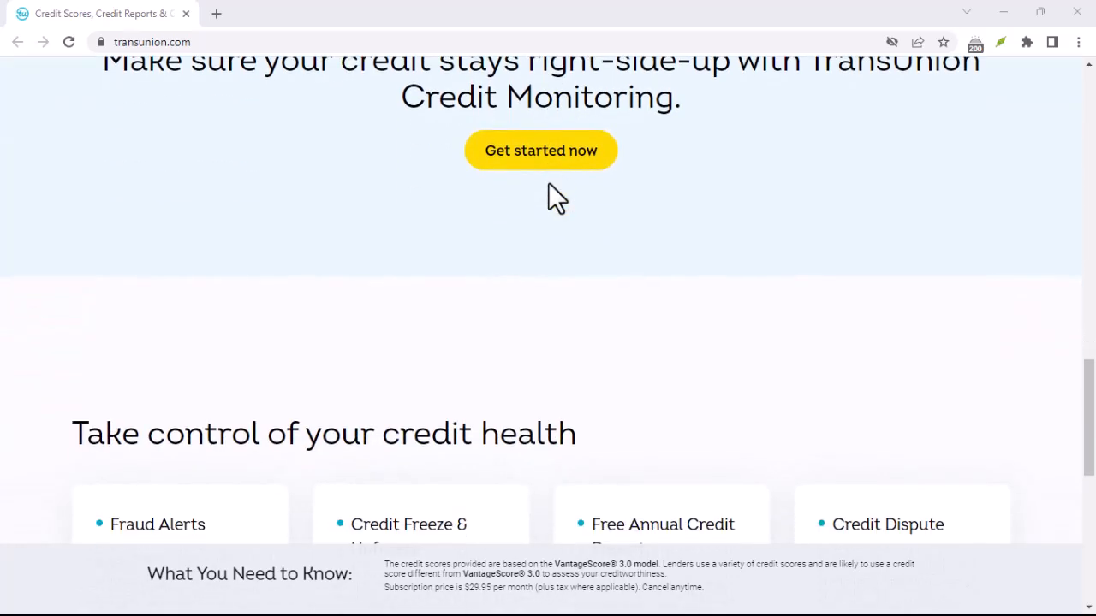
pyautogui.scroll(-3)
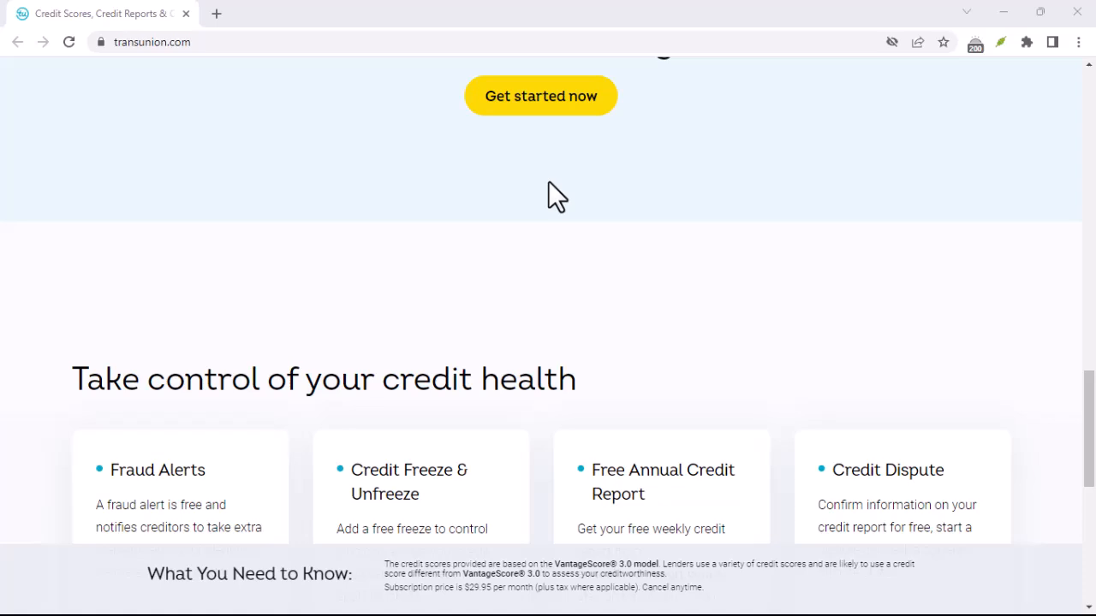
pyautogui.scroll(-3)
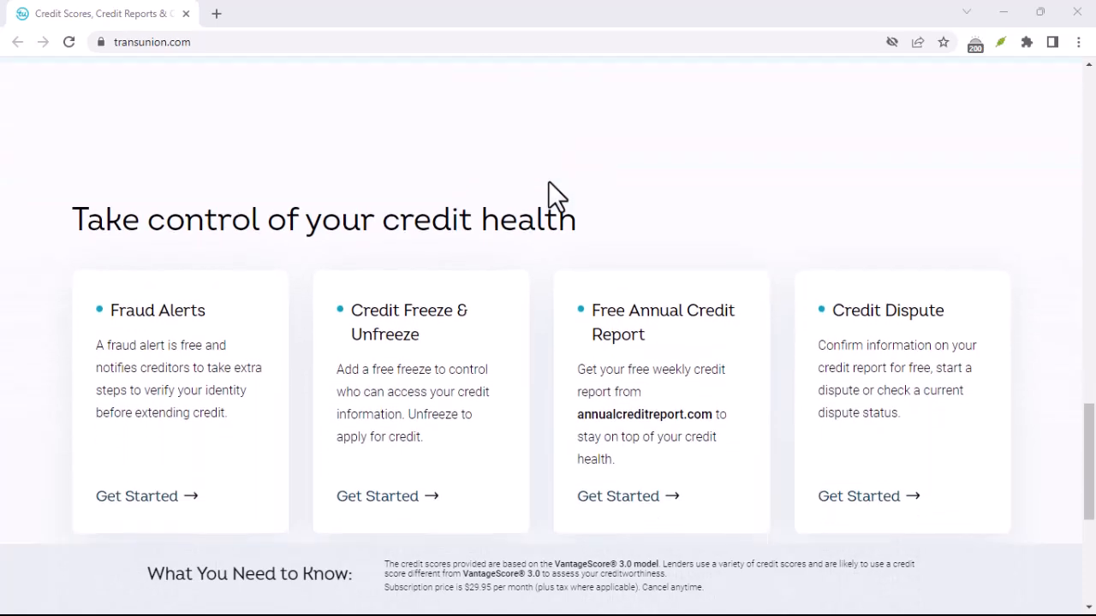
pyautogui.scroll(-3)
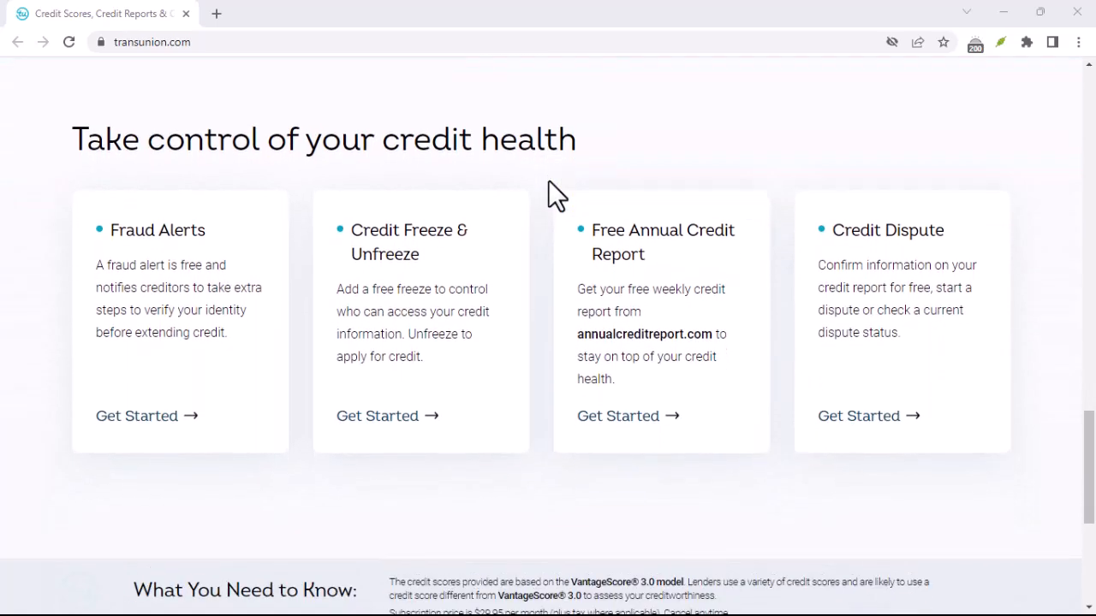
pyautogui.scroll(-3)
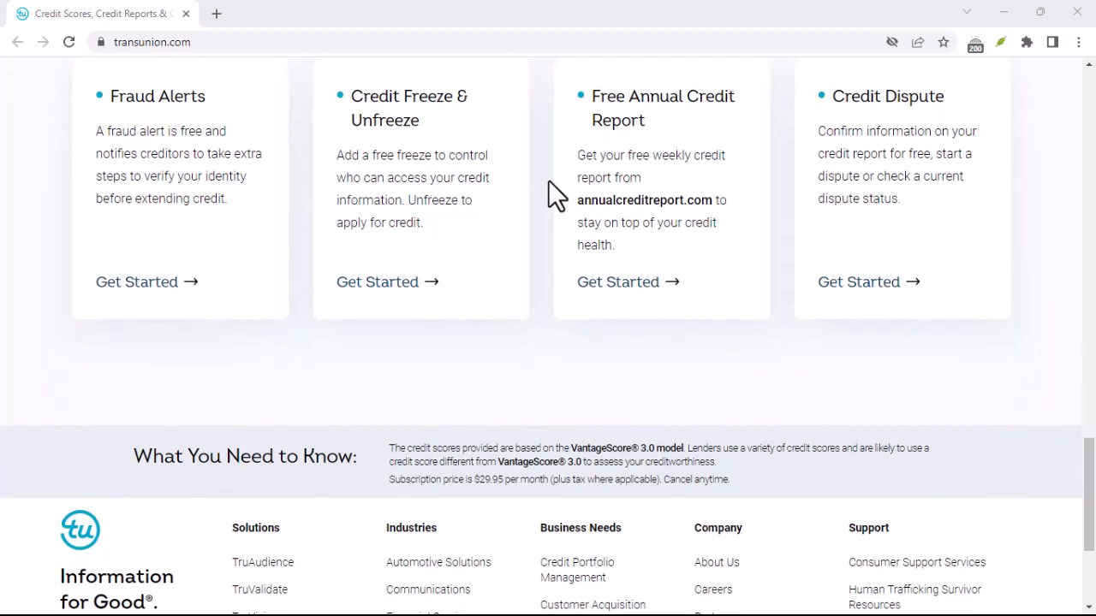
pyautogui.scroll(-3)
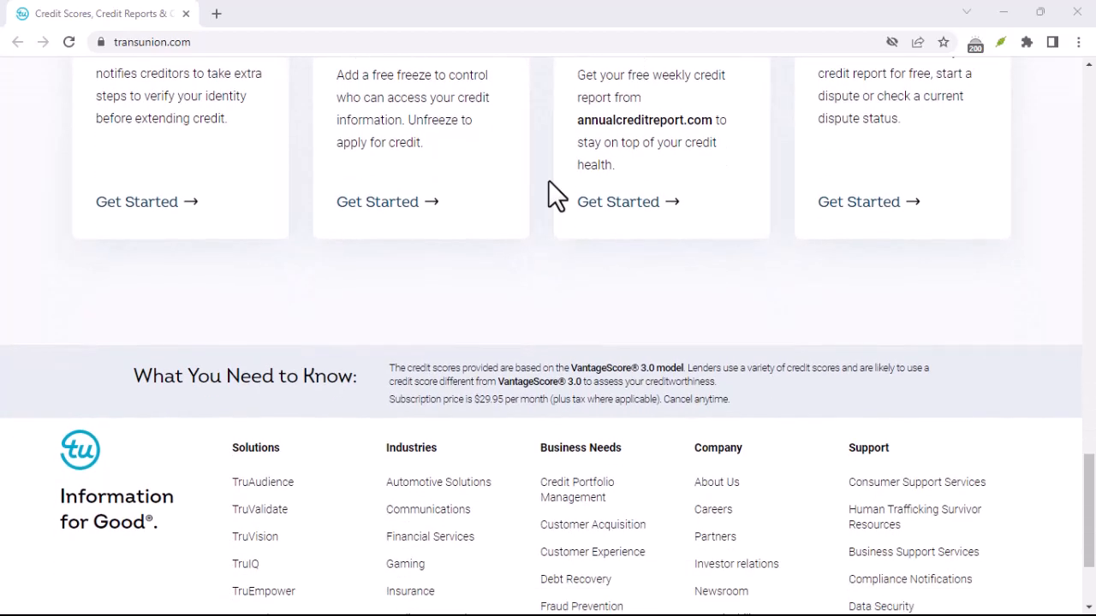
pyautogui.scroll(-3)
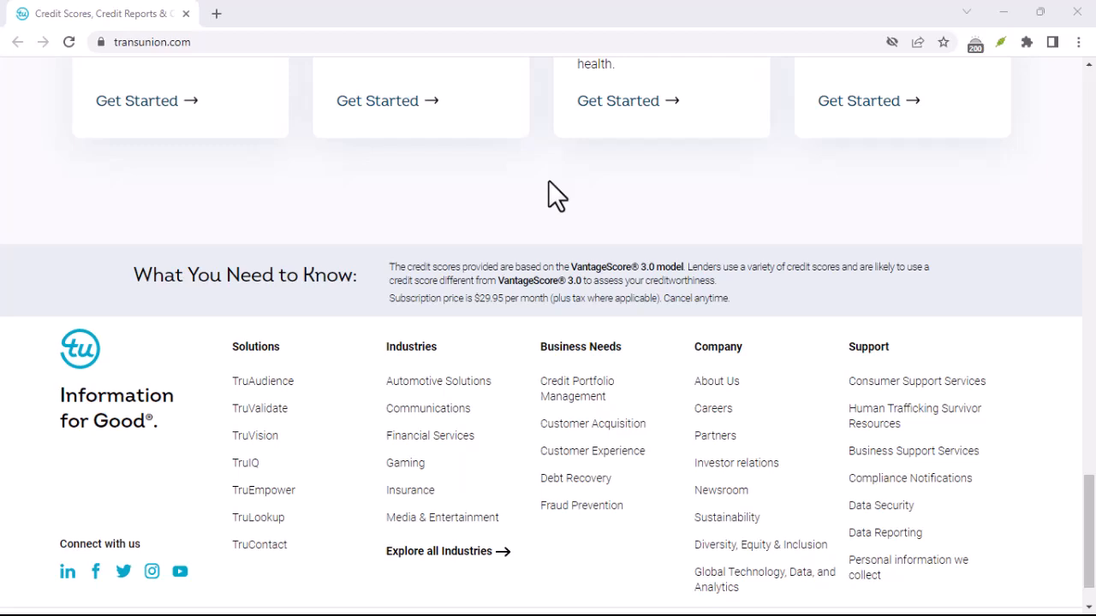
pyautogui.scroll(-3)
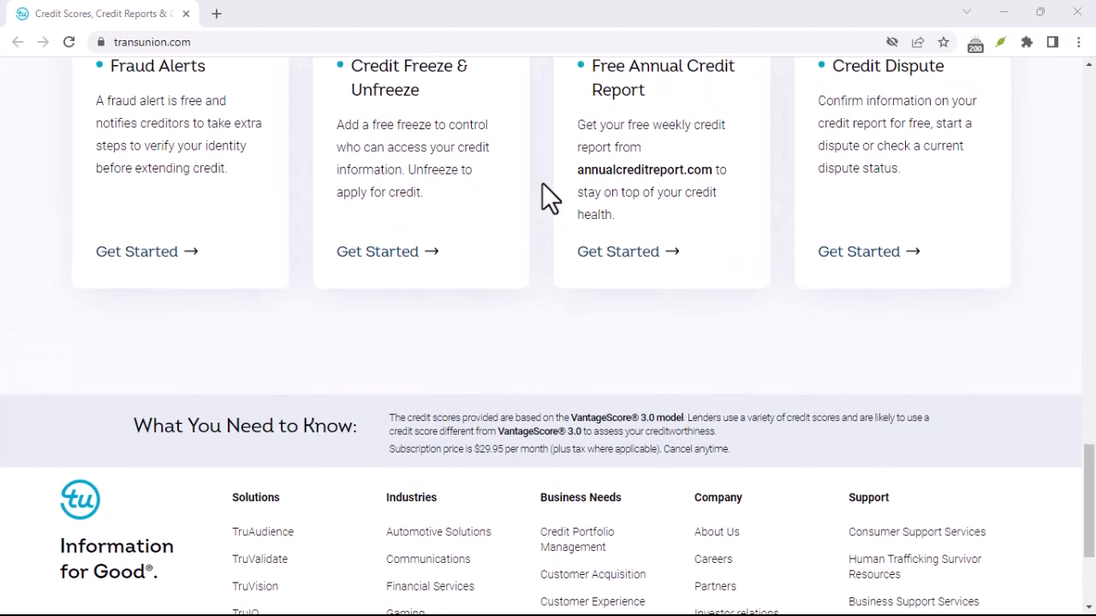
pyautogui.scroll(3)
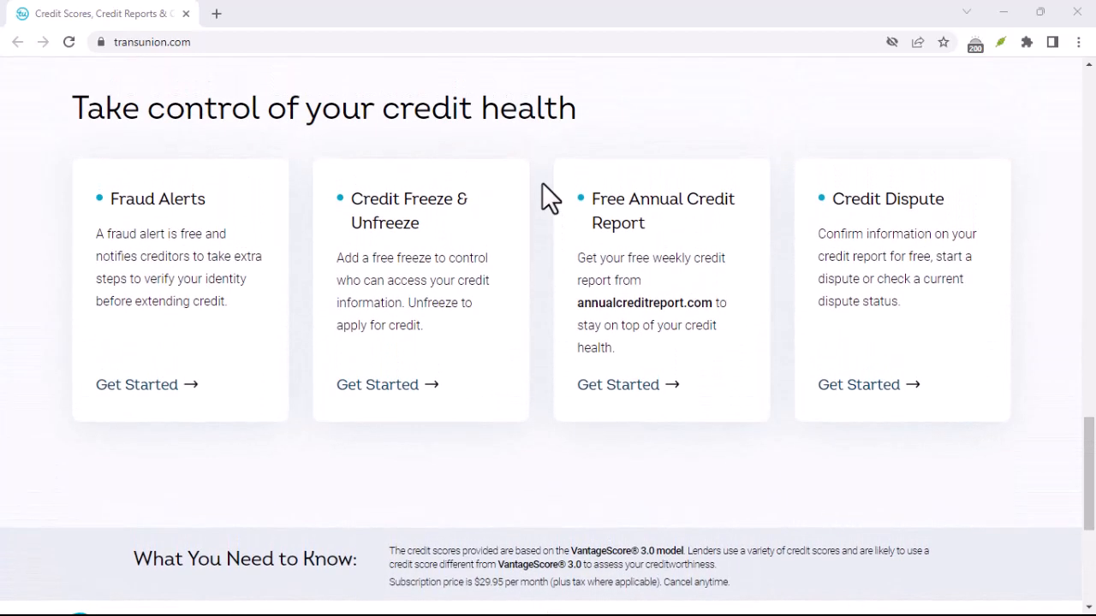
pyautogui.scroll(3)
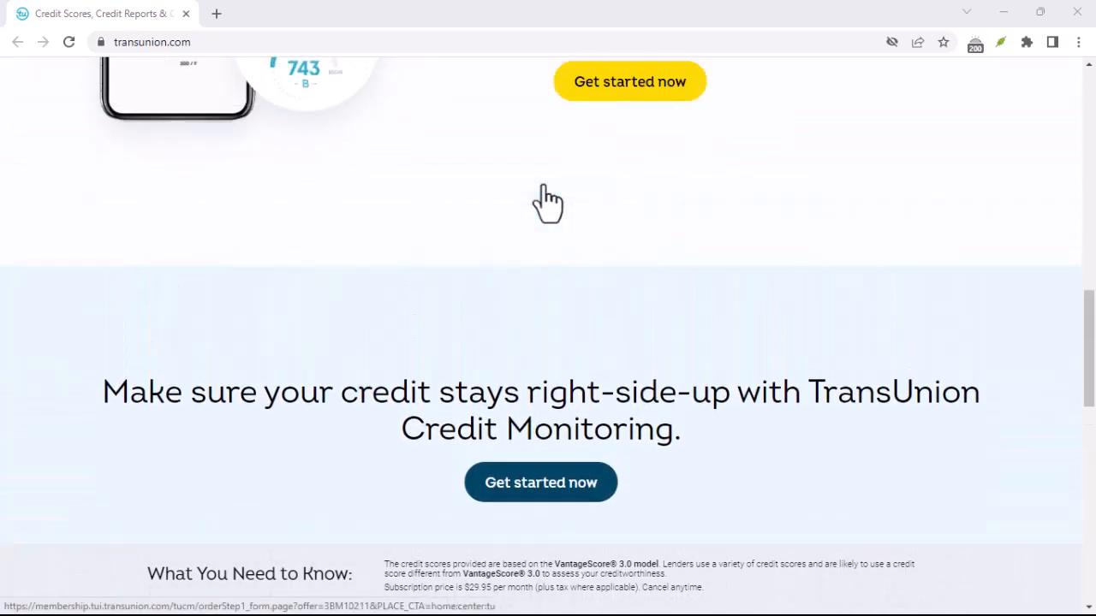
pyautogui.scroll(3)
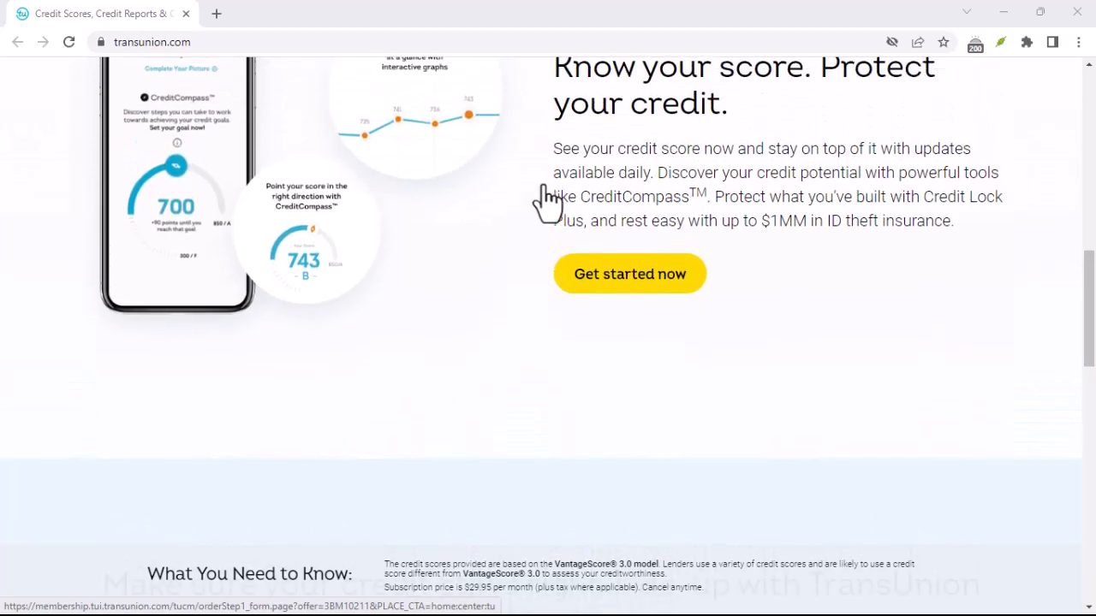
pyautogui.scroll(3)
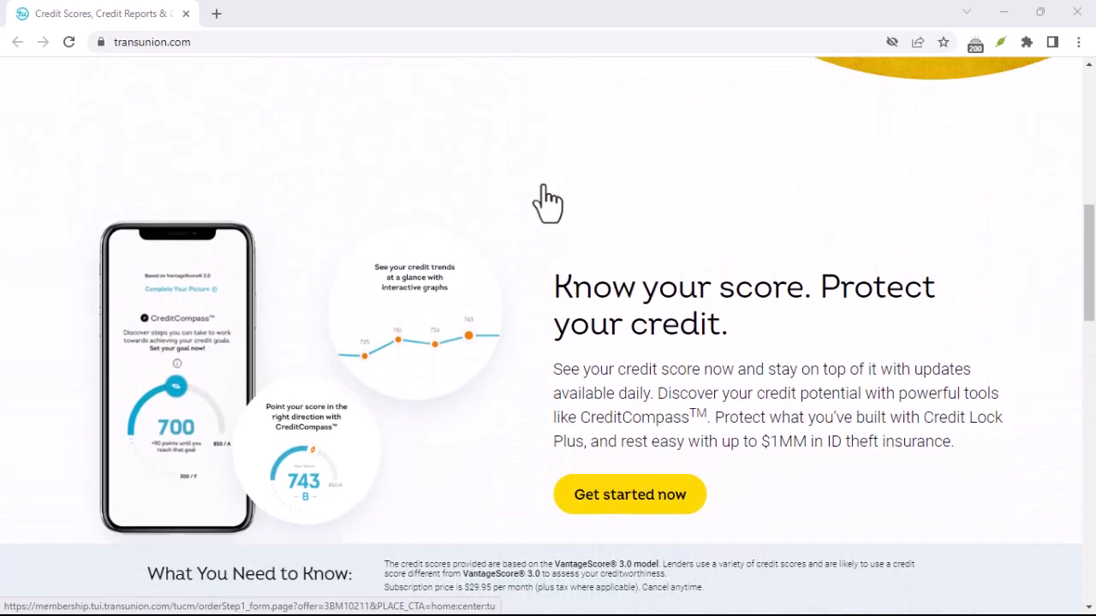
pyautogui.scroll(3)
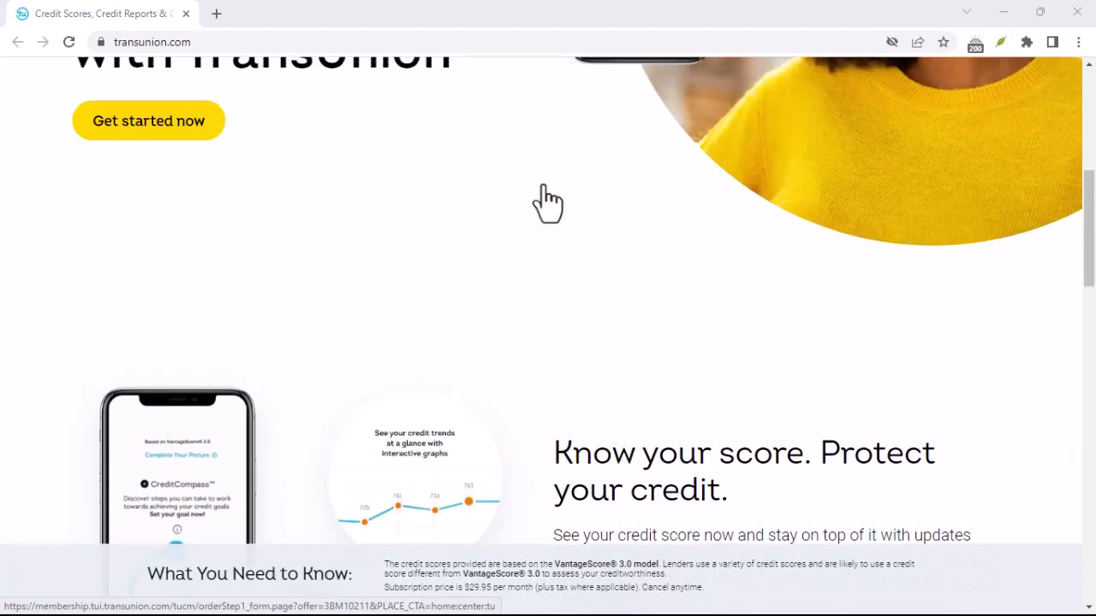
pyautogui.scroll(3)
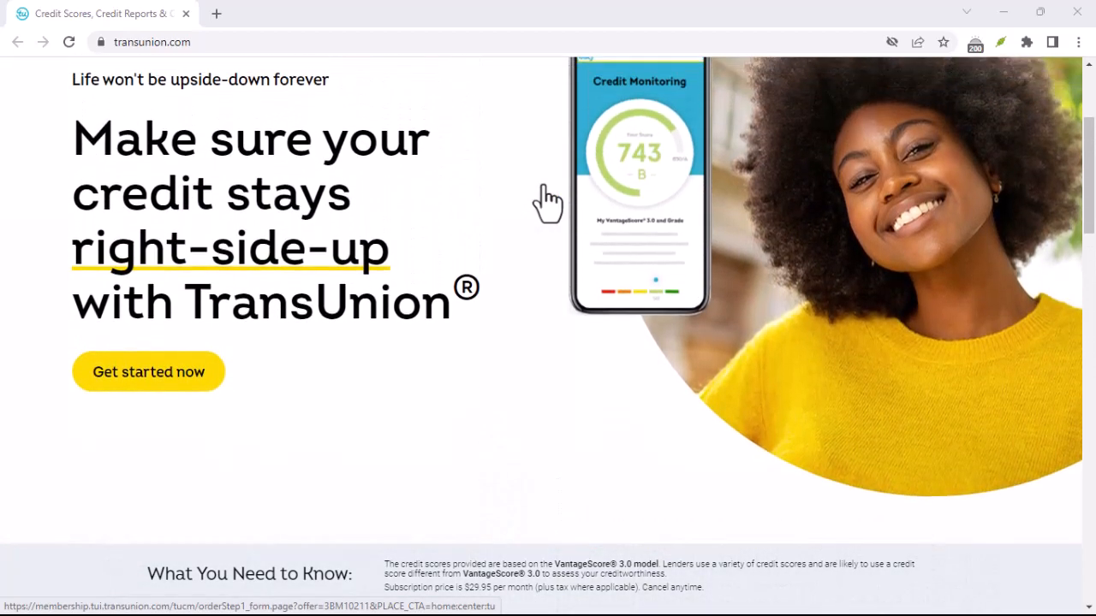